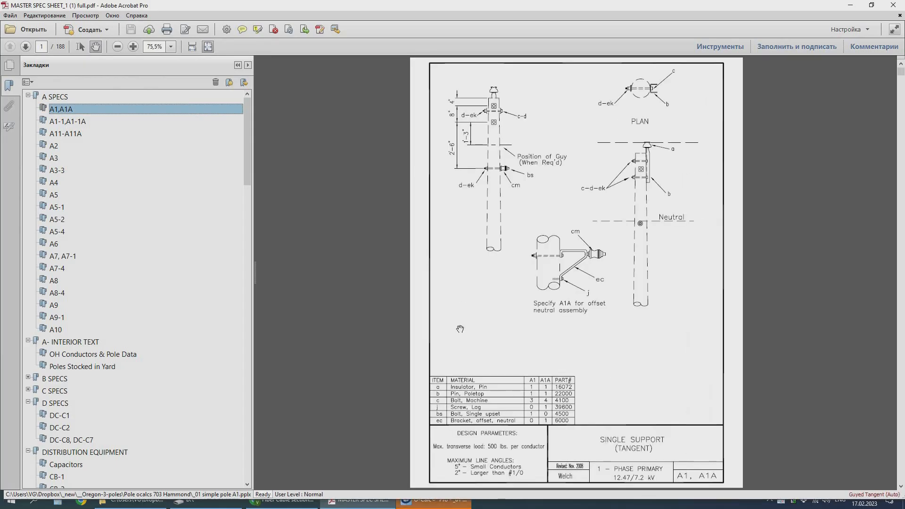
Leave the A1/A1A single-support spec in Acrobat and return to the O-Calc Pro pole model.
left_click(432, 499)
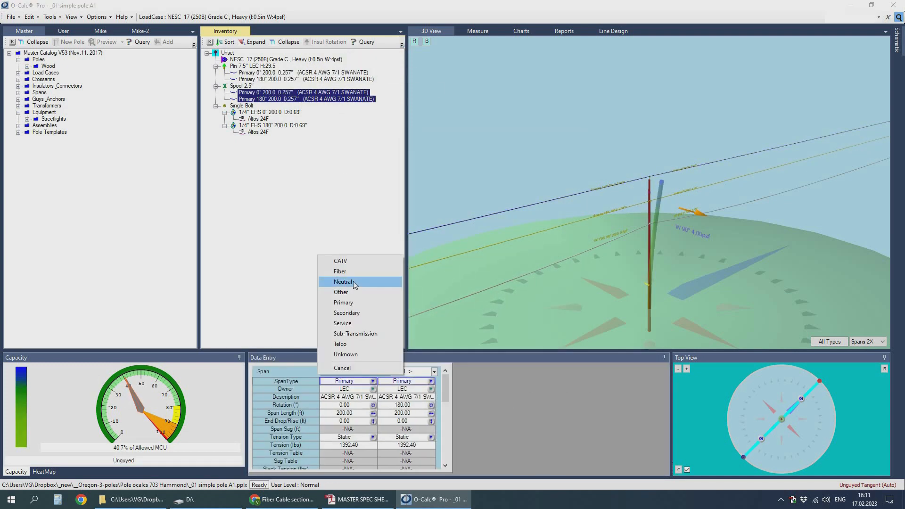
Set the second span to Neutral, then start a Line Wizard design and place pole locations.
left_click(343, 282)
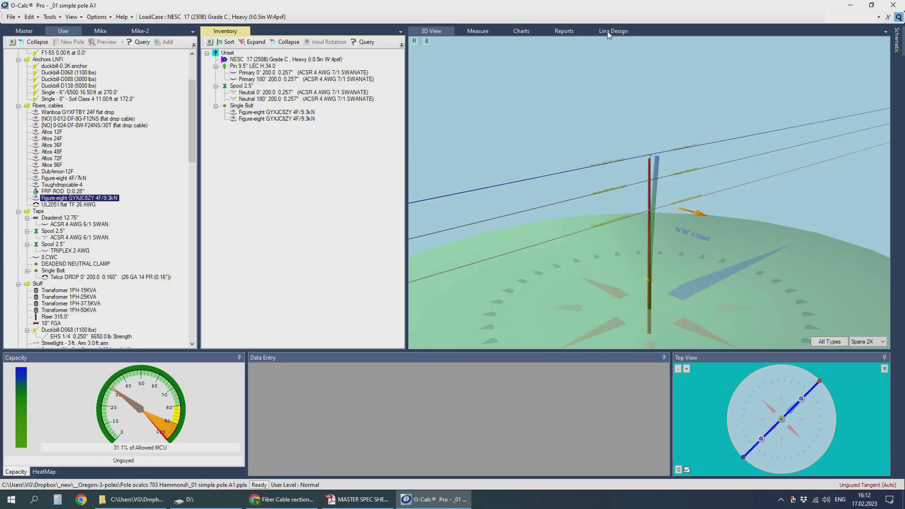
left_click(596, 42)
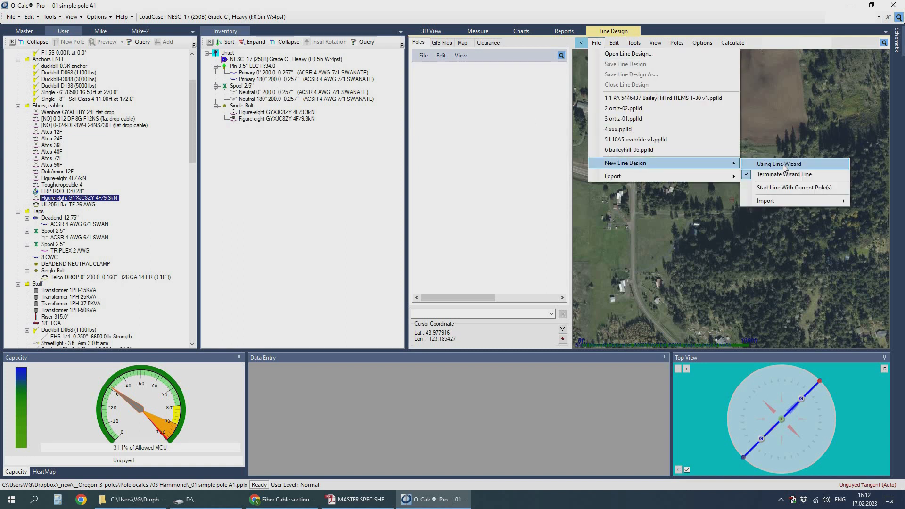
left_click(778, 164)
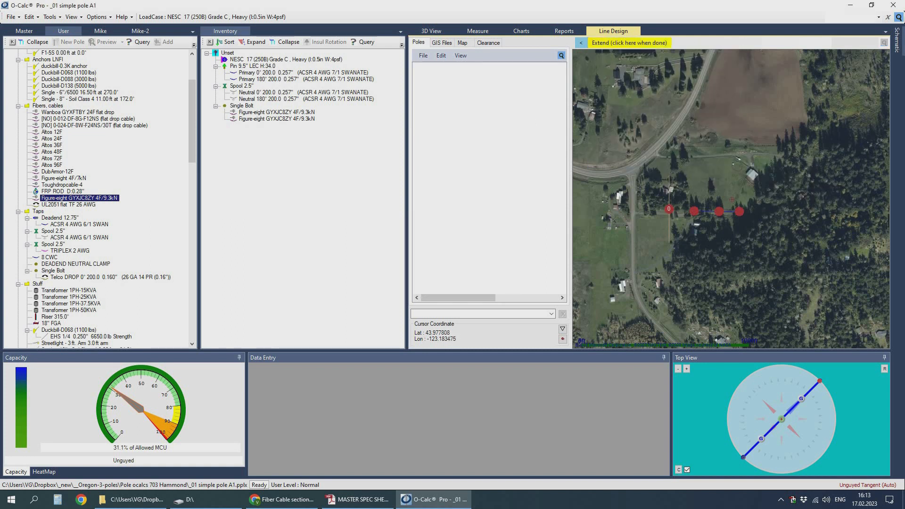
left_click(629, 43)
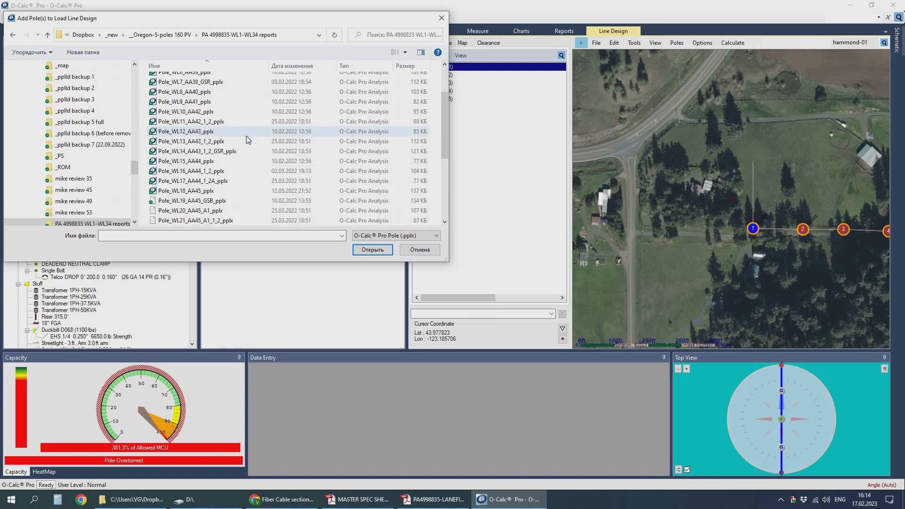
Load the pole analysis file and rename pole 1 to [NO] AA45_A3_1/2.
left_click(371, 249)
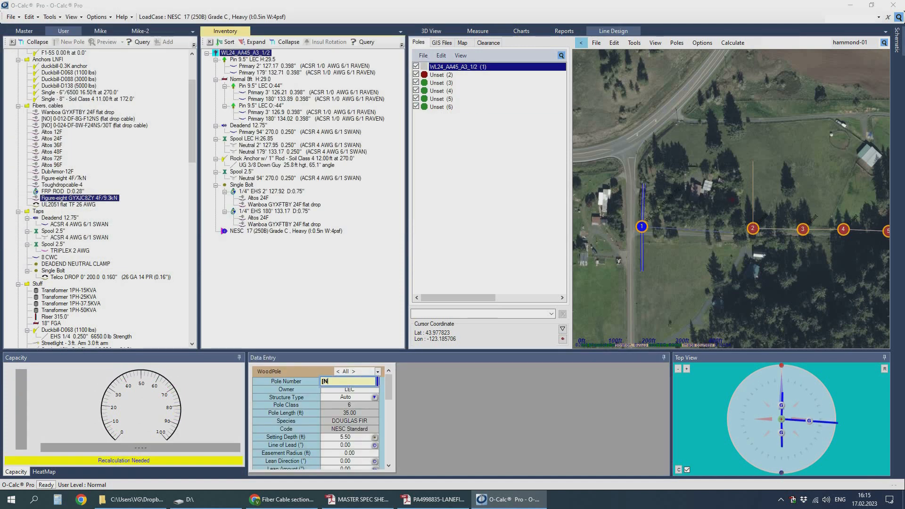
type("[NO] AA45_A3_1/2")
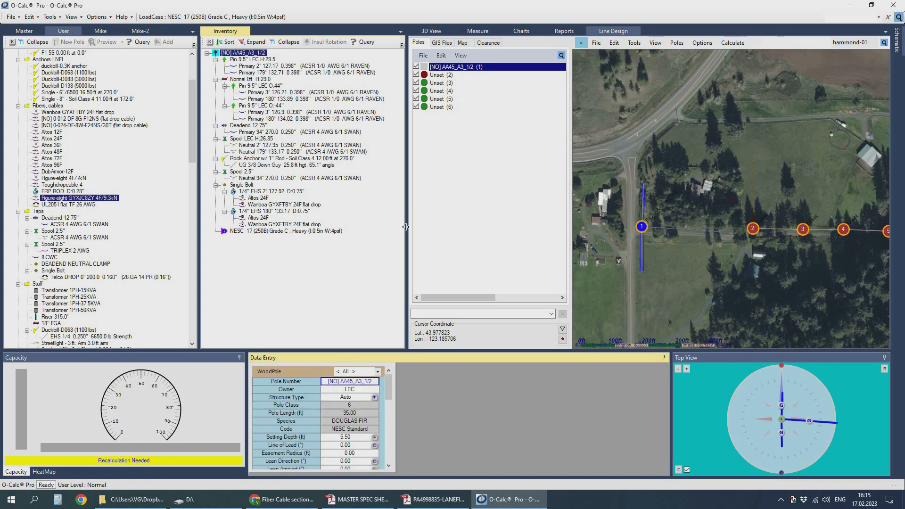
left_click(430, 30)
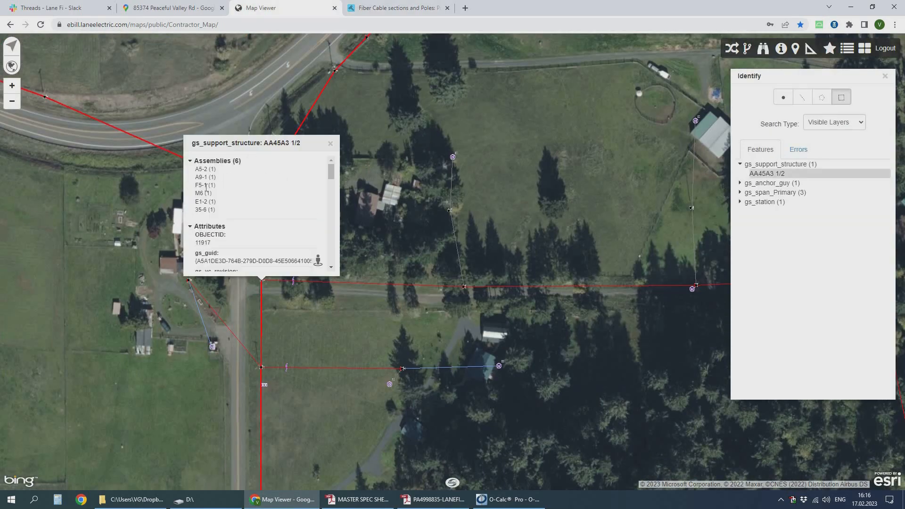
Add the down guy and neutral/fiber spool, cross-checking pole AA45A3 1/2L1 on the map.
left_click(506, 499)
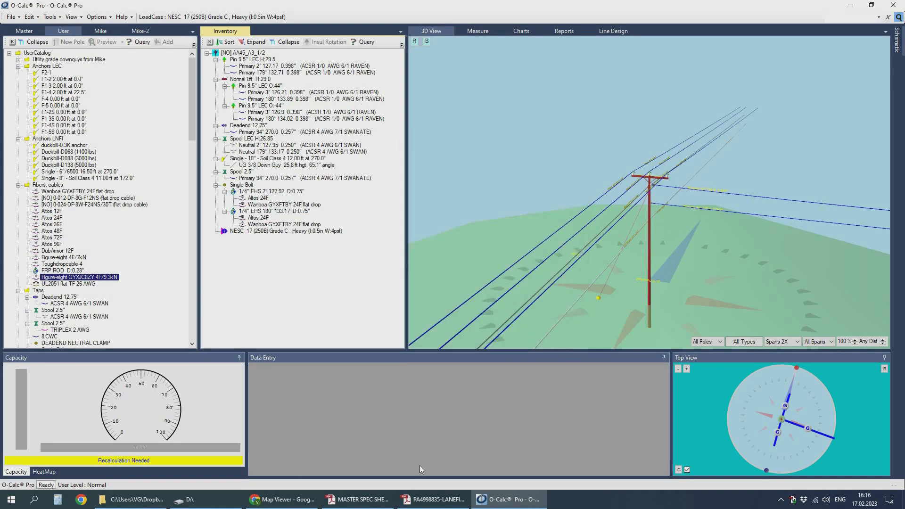
left_click(434, 499)
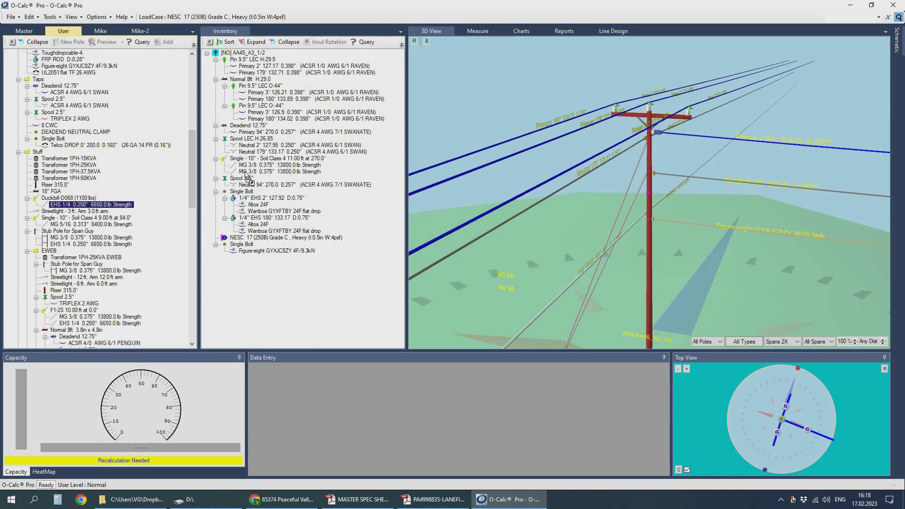
left_click(612, 30)
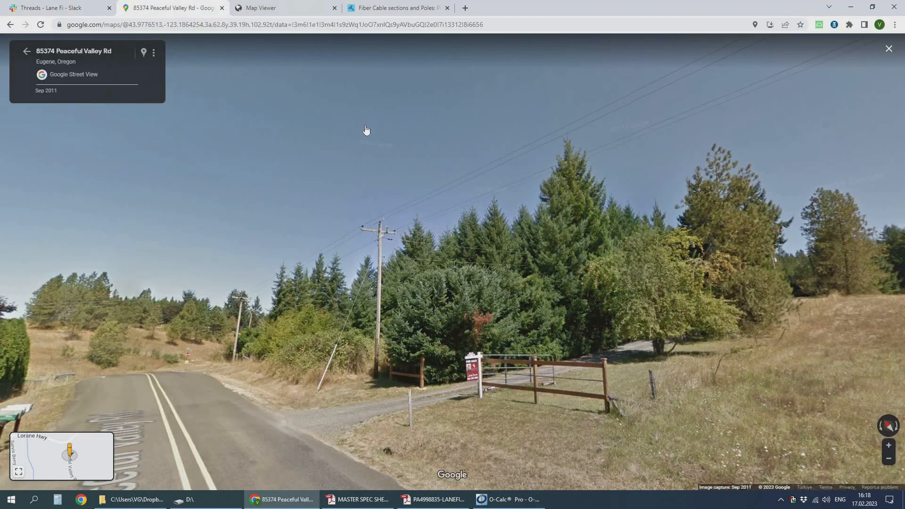
left_click(506, 499)
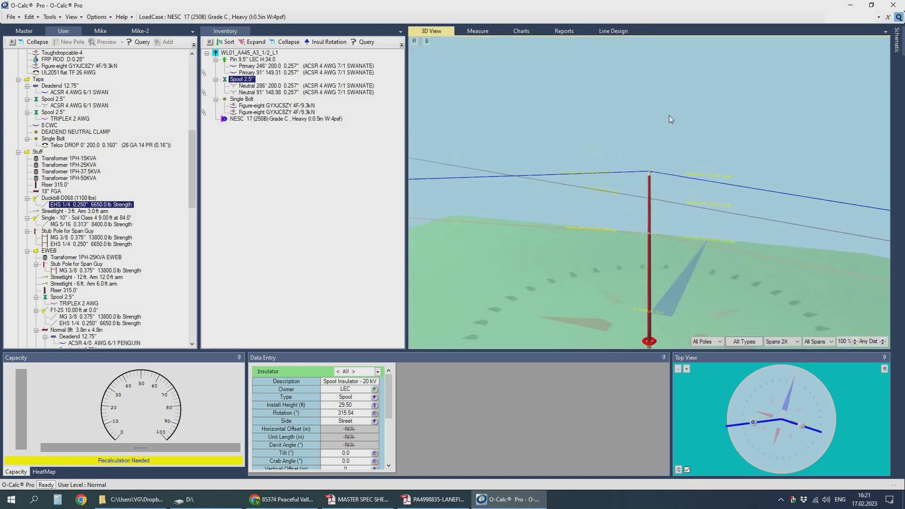
left_click(282, 499)
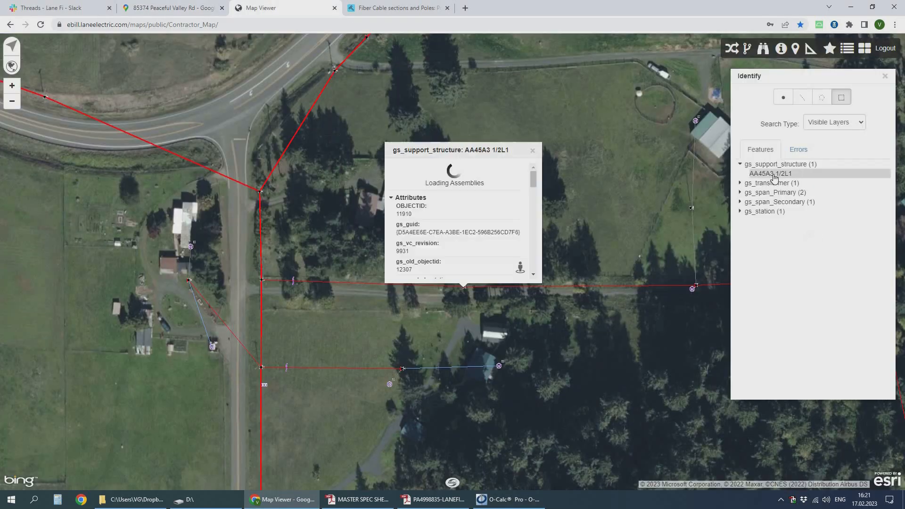
left_click(508, 499)
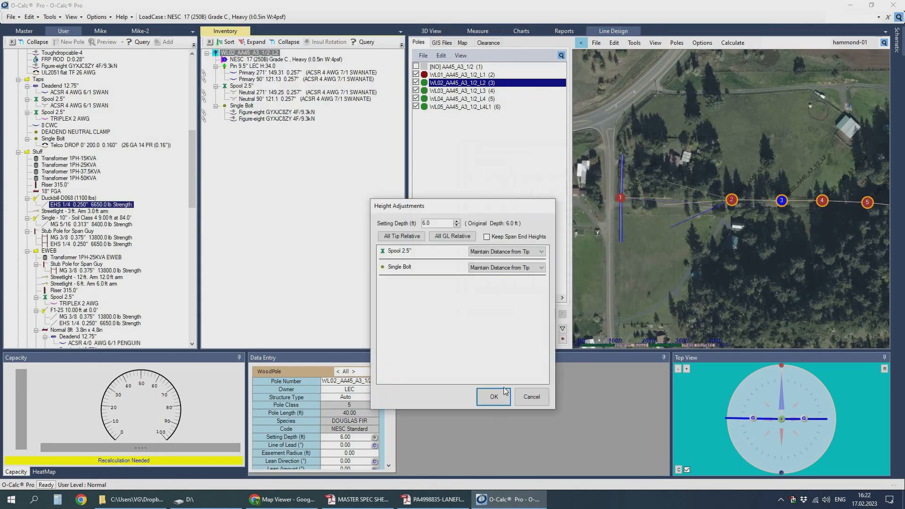
Confirm height adjustments and configure poles WL03 through WL05, verifying line features on the map.
left_click(493, 397)
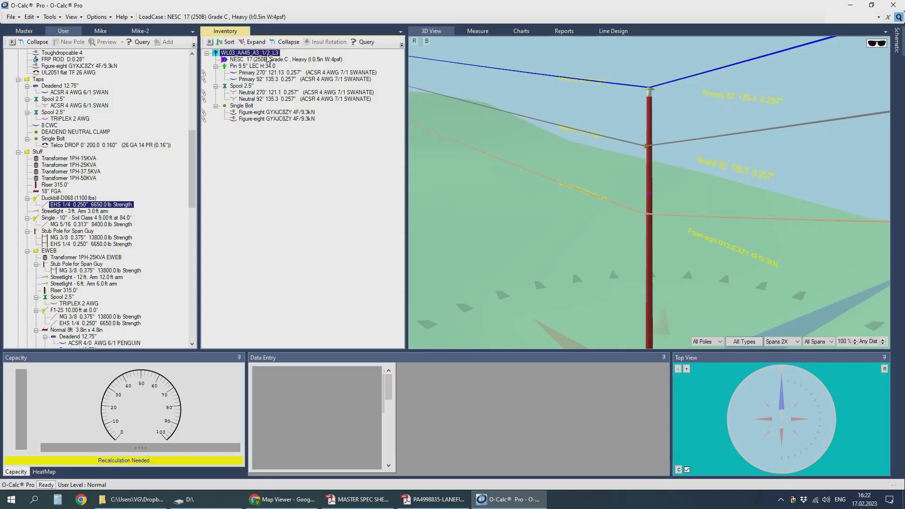
left_click(613, 30)
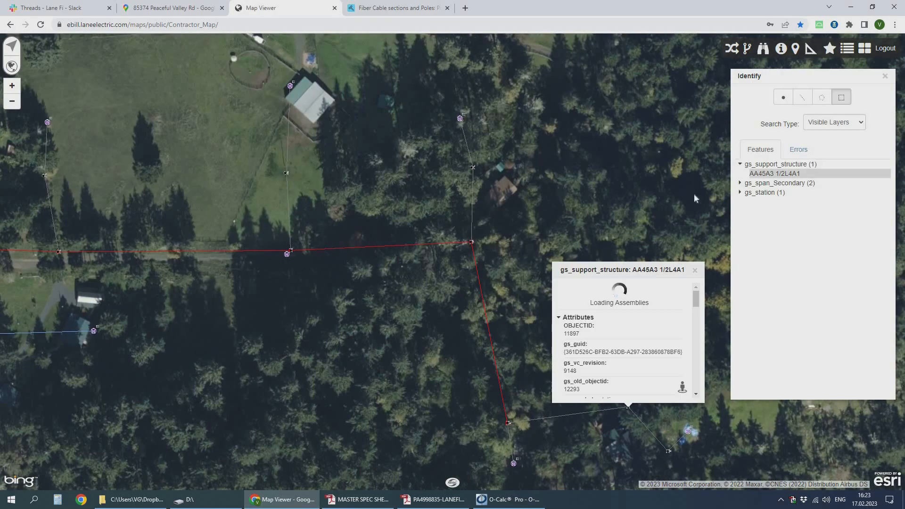
left_click(508, 499)
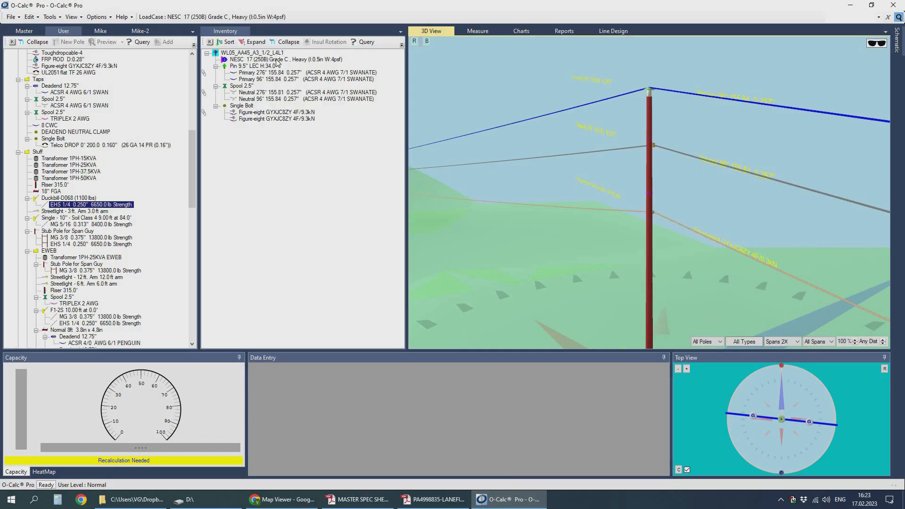
right_click(249, 52)
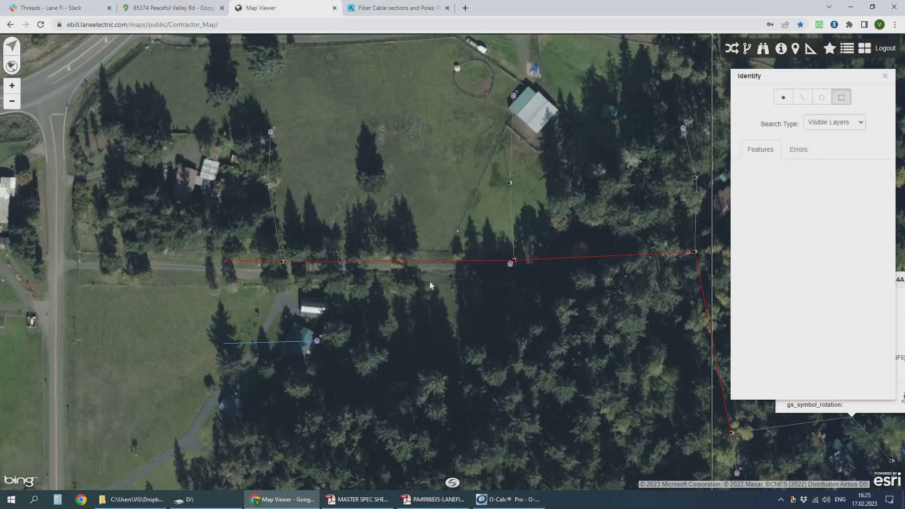
left_click(506, 499)
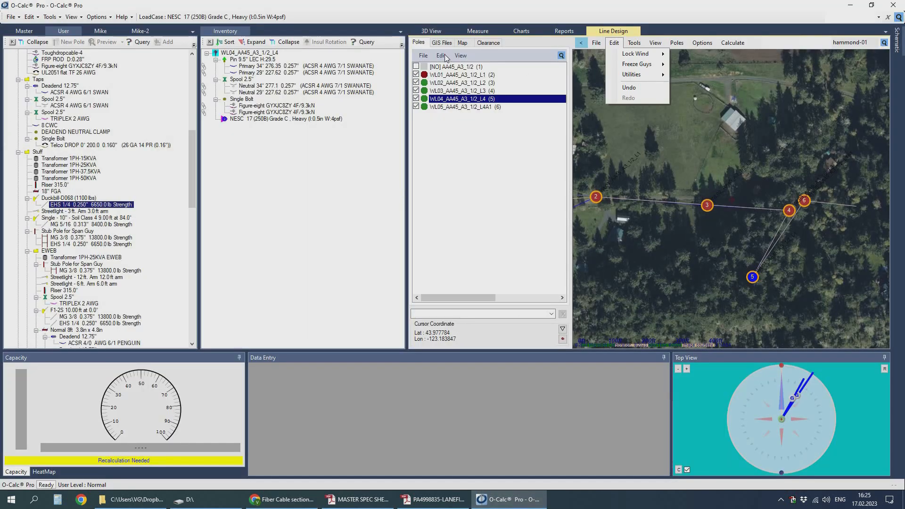
Reposition poles WL04 and WL05 at their correct spots on the satellite map.
left_click(396, 7)
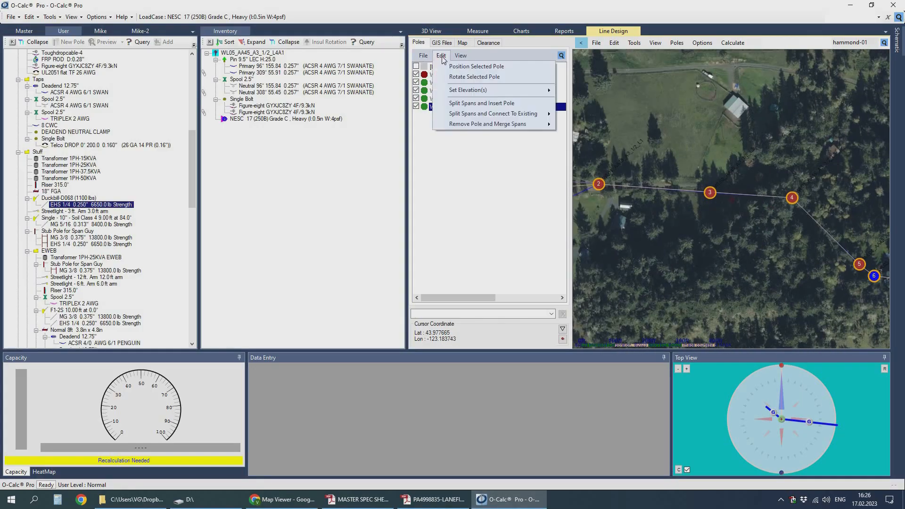
left_click(430, 30)
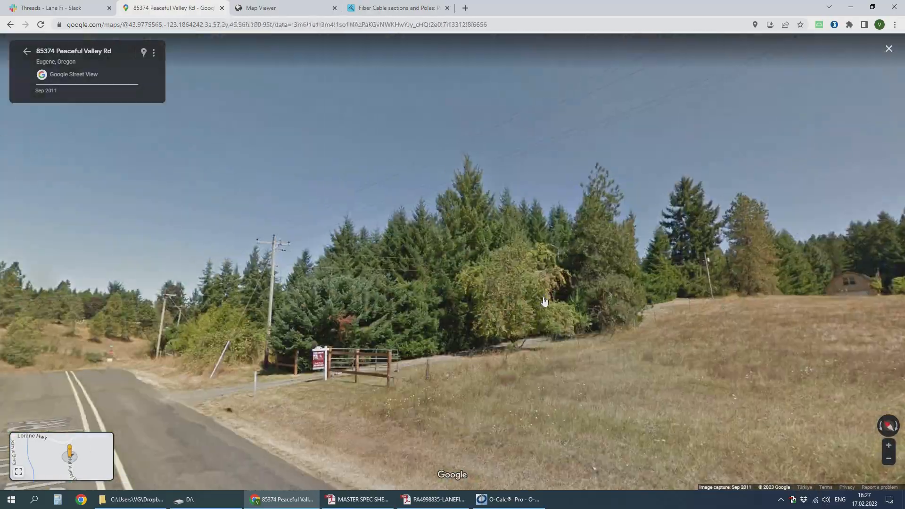
left_click(507, 499)
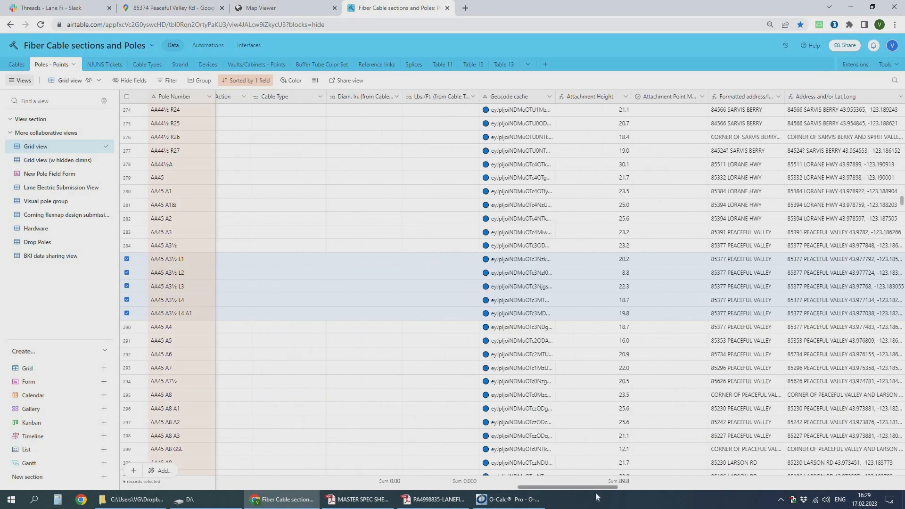
Identify line features on the utility map and review the pole photo preview.
left_click(506, 499)
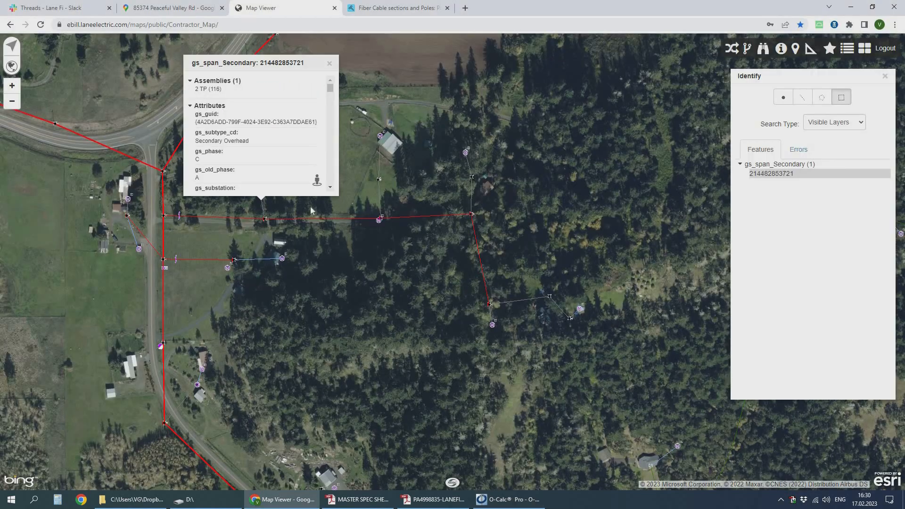
left_click(509, 499)
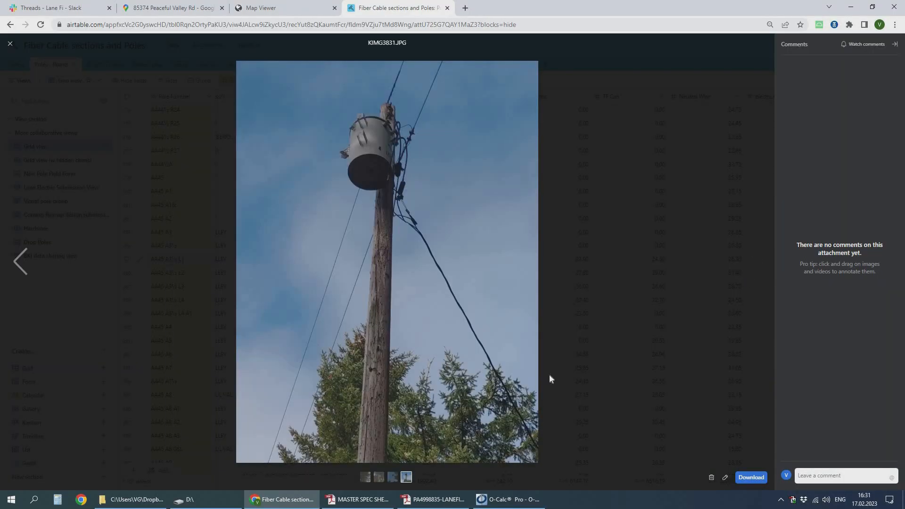
left_click(508, 499)
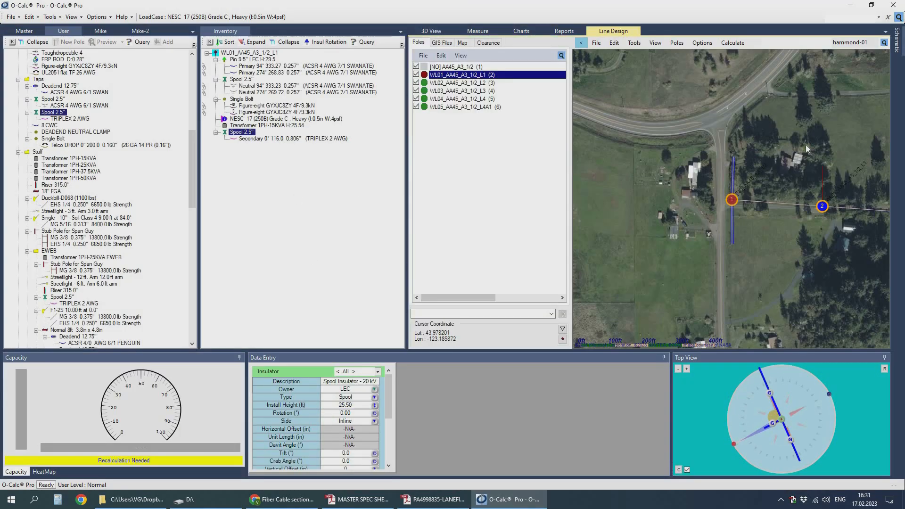
left_click(280, 499)
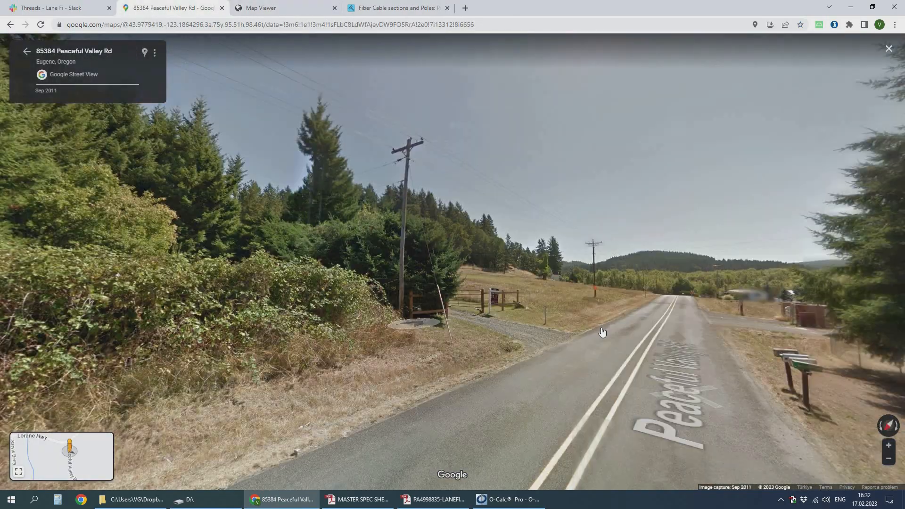
Locate pole AA45A3 1/2L1 on the utility map and satellite imagery, then return to WL01.
left_click(283, 7)
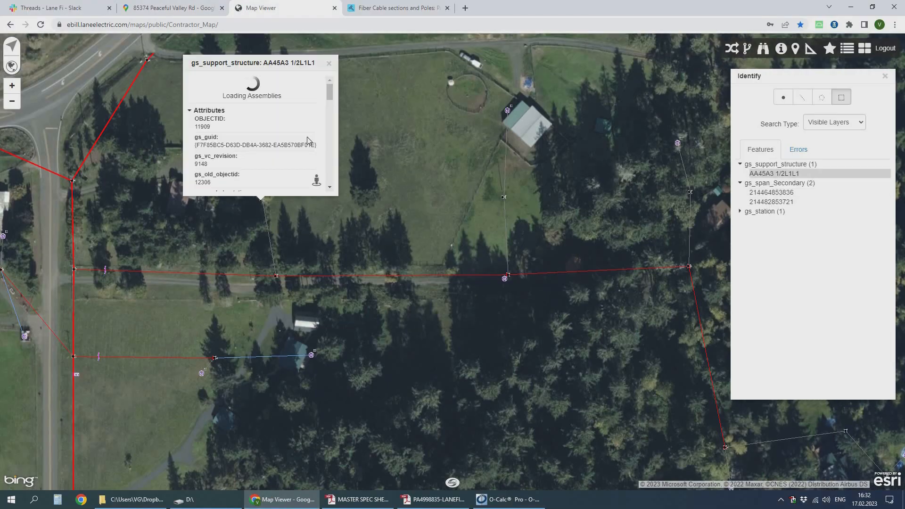
left_click(170, 8)
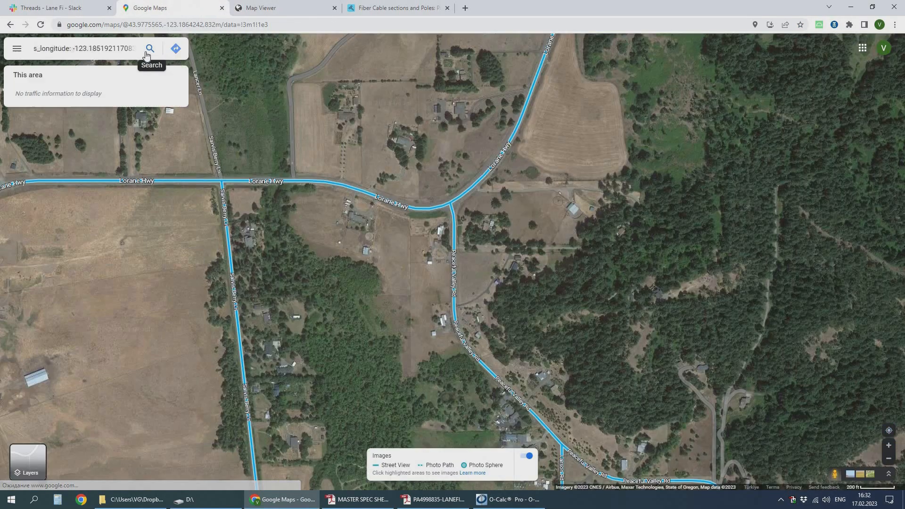
left_click(507, 499)
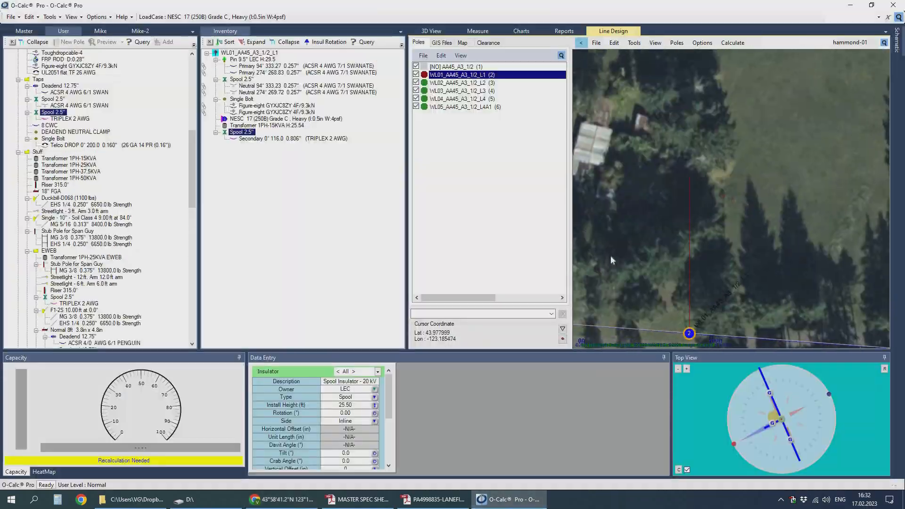
Review pole AA45A3 1/2L2 on the utility map and in its Airtable field photos.
left_click(291, 138)
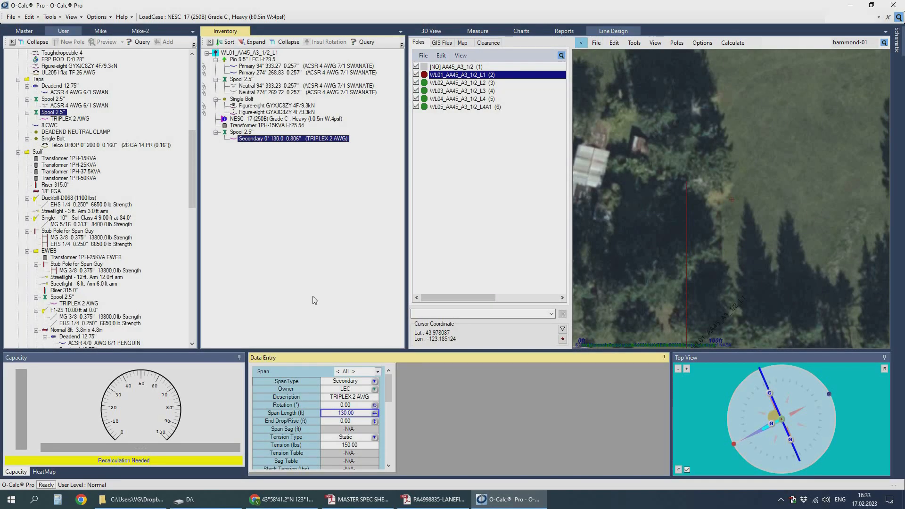
left_click(430, 30)
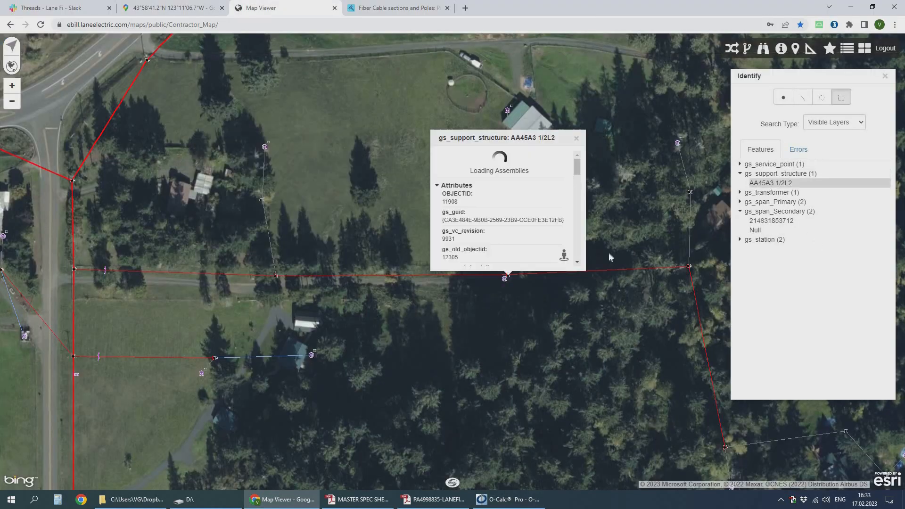
left_click(506, 499)
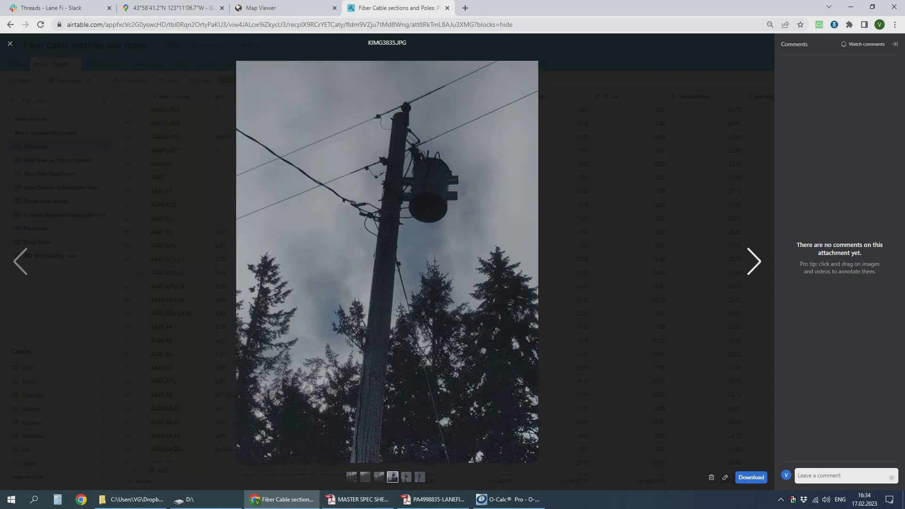
left_click(10, 44)
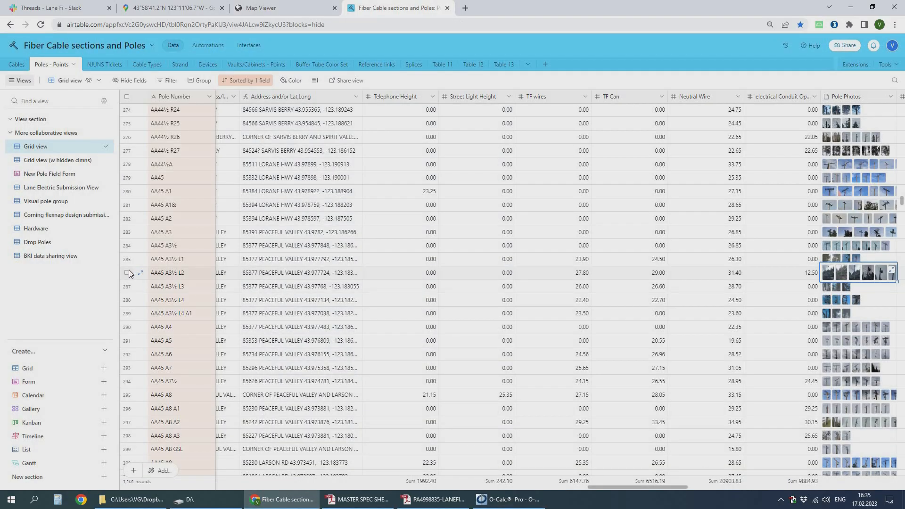
left_click(506, 504)
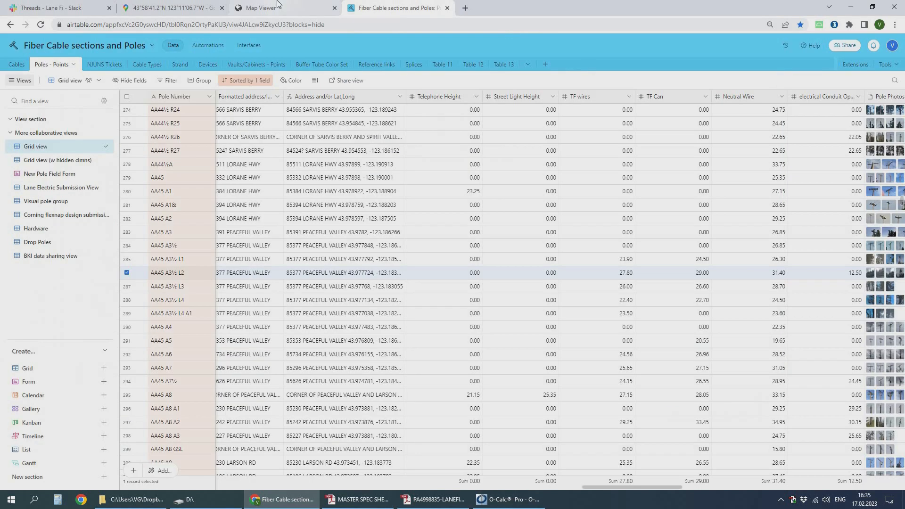
left_click(506, 499)
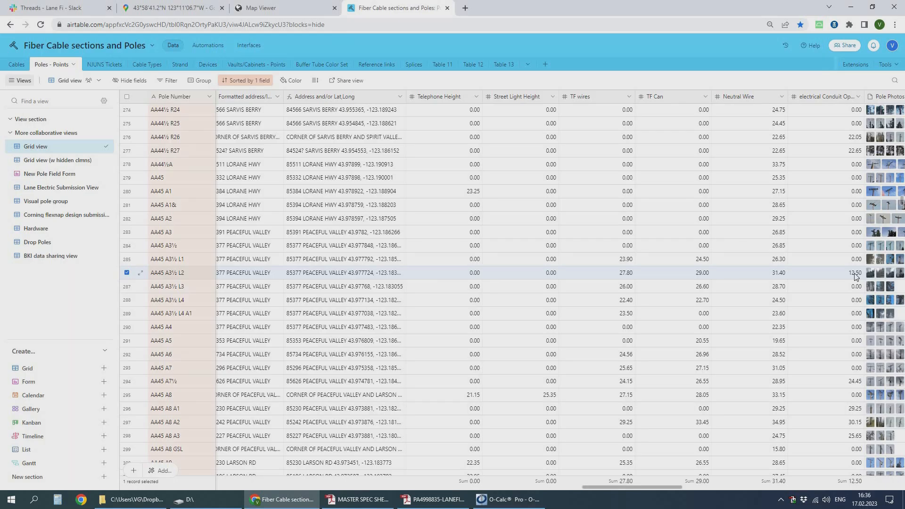
Replace the secondary span with TRIPLEX 4 AWG, 162 ft long at 15° rotation.
left_click(873, 273)
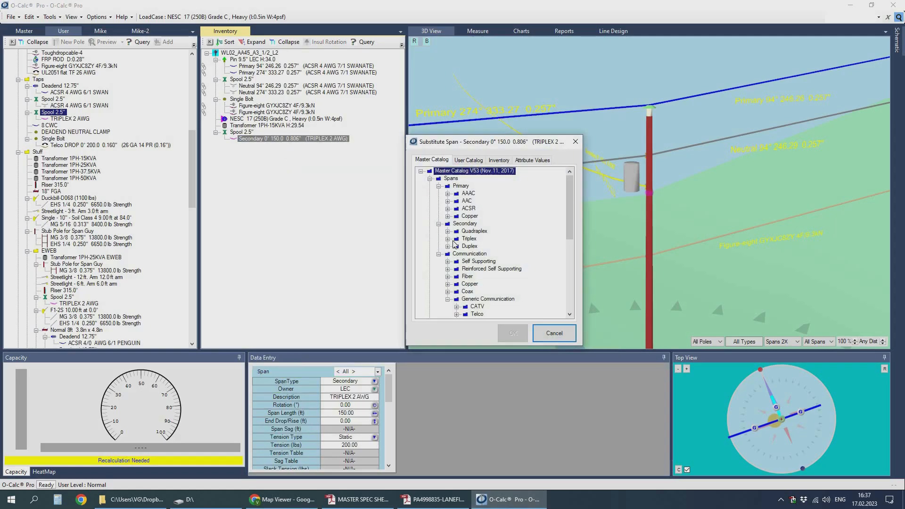
left_click(510, 333)
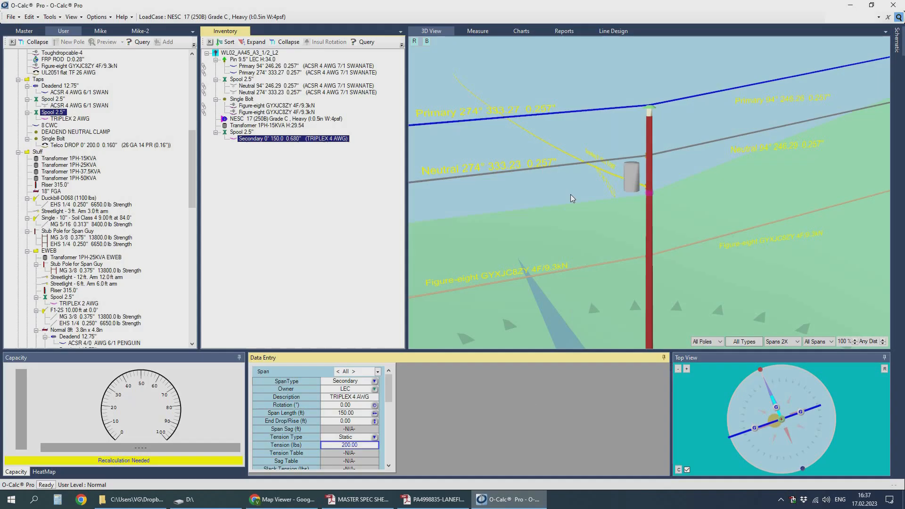
left_click(612, 31)
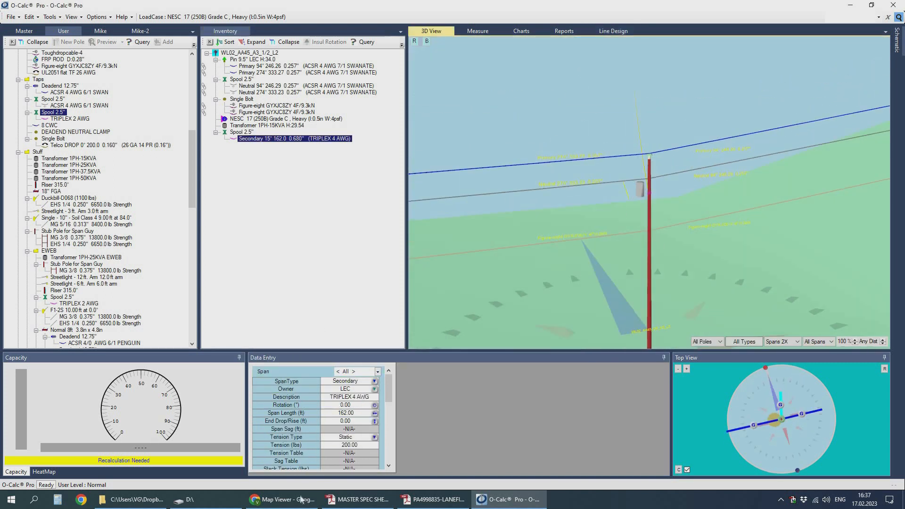
Add a Single 10" soil anchor to pole WL02 and review its field photos.
left_click(283, 499)
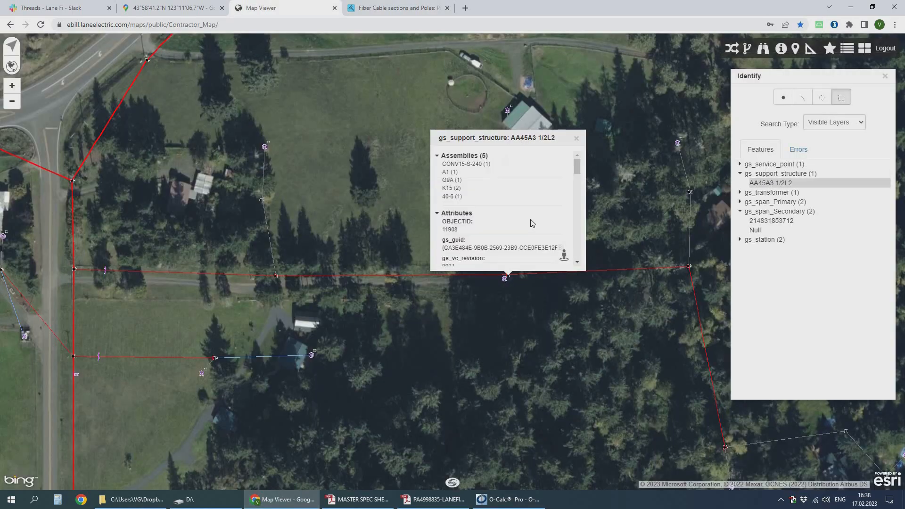
left_click(397, 8)
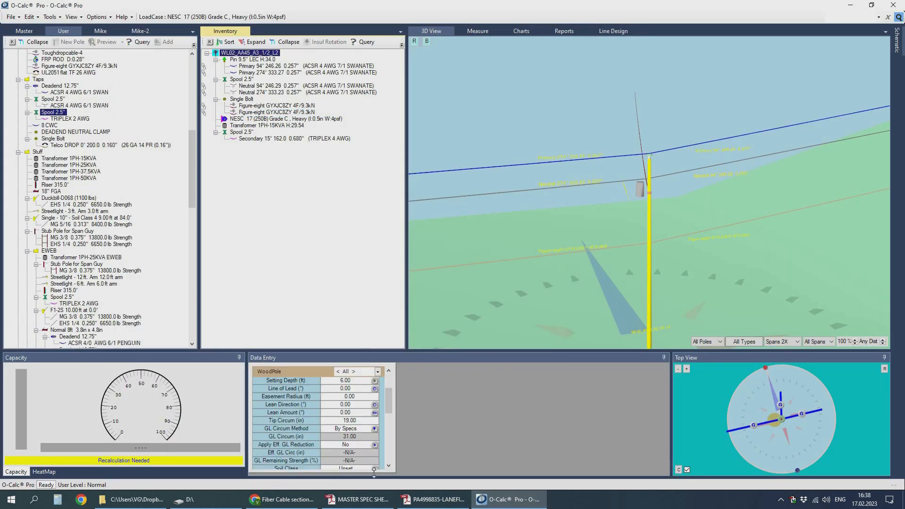
left_click(283, 499)
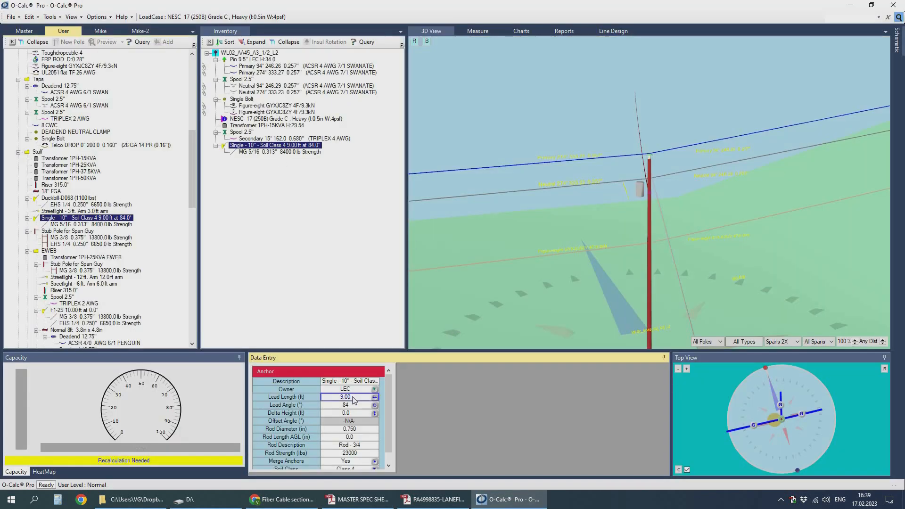
left_click(283, 499)
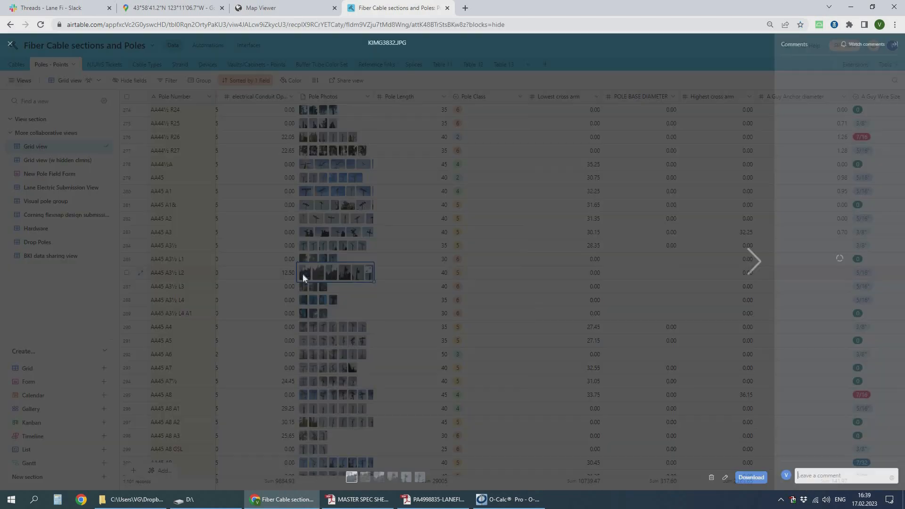
left_click(285, 8)
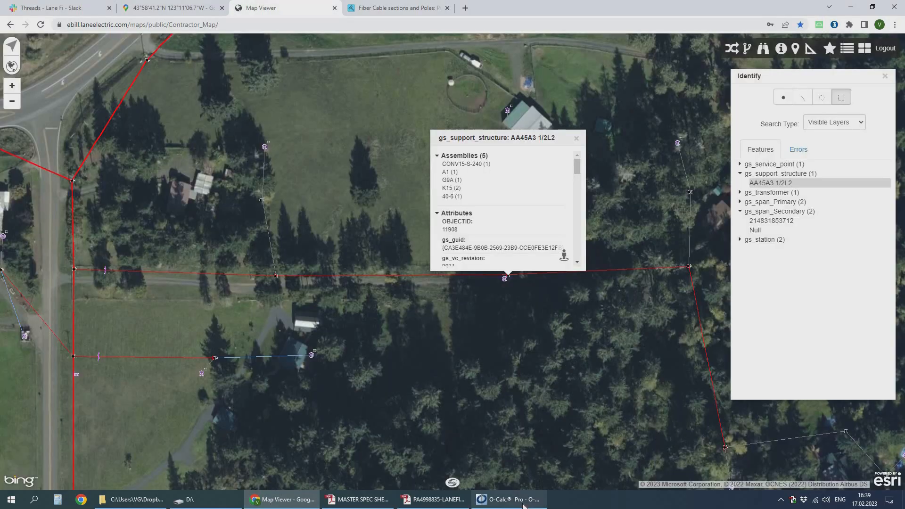
left_click(508, 499)
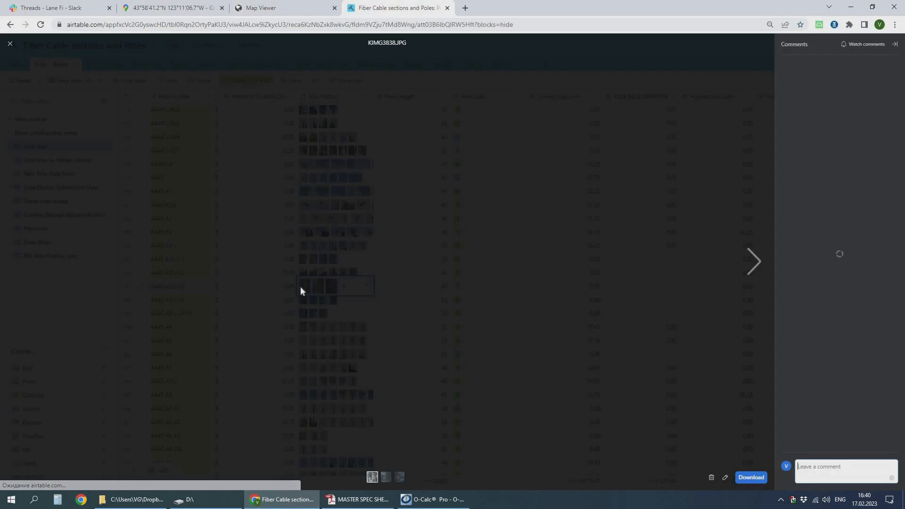
Page through pole L2's field photos, then locate pole AA45A3 1/2L3 in Map Viewer and Google Maps.
left_click(754, 260)
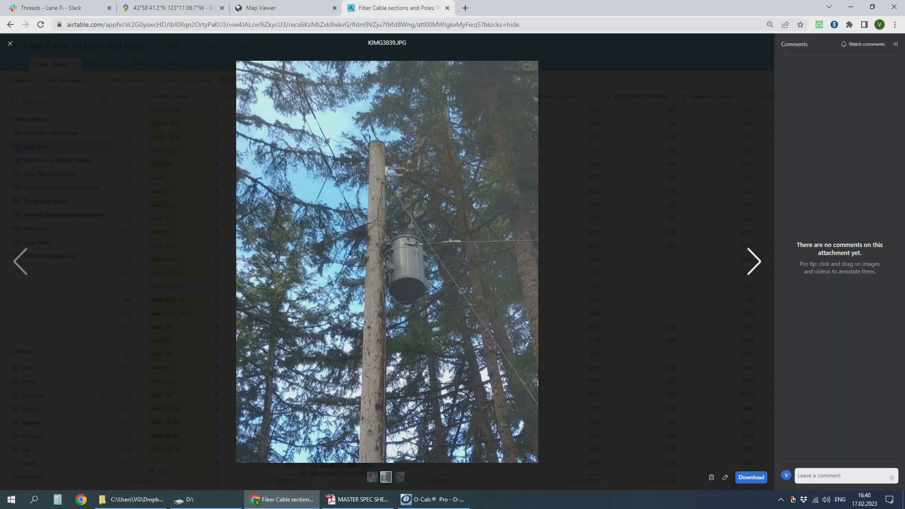
left_click(431, 503)
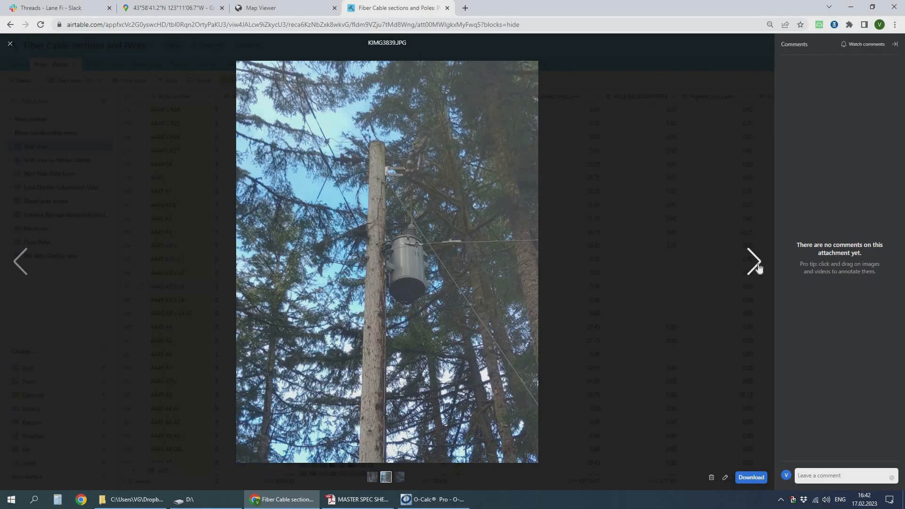
left_click(437, 499)
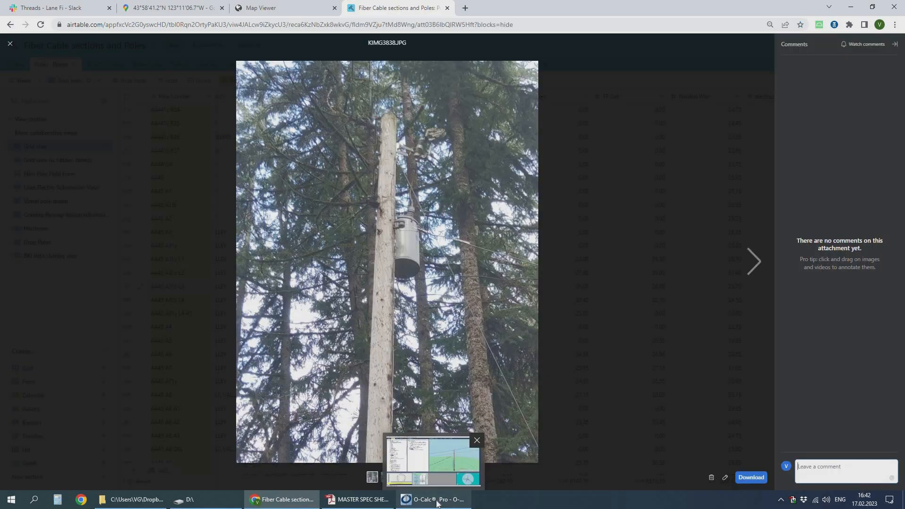
left_click(283, 8)
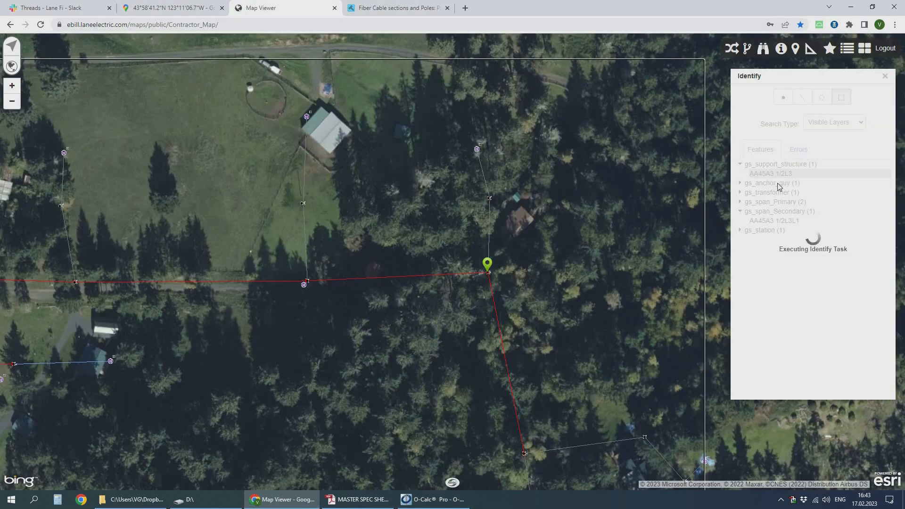
left_click(434, 499)
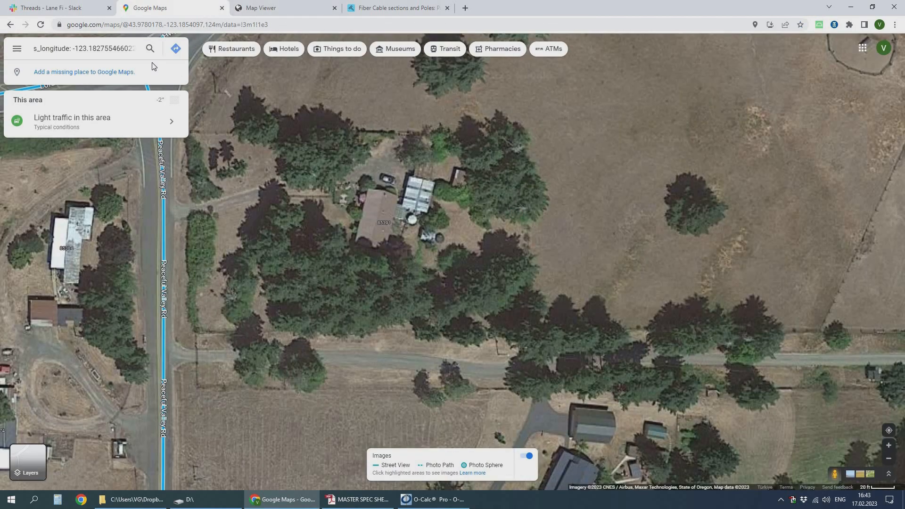
left_click(432, 499)
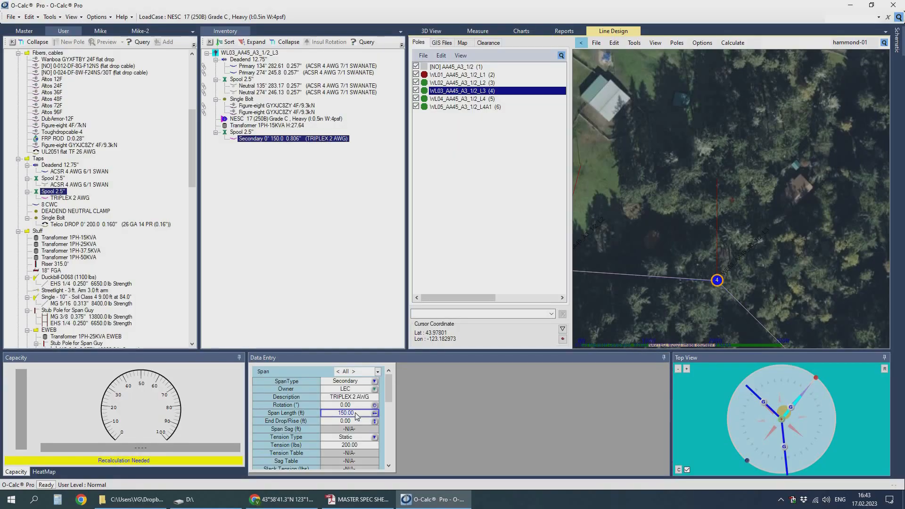
left_click(281, 499)
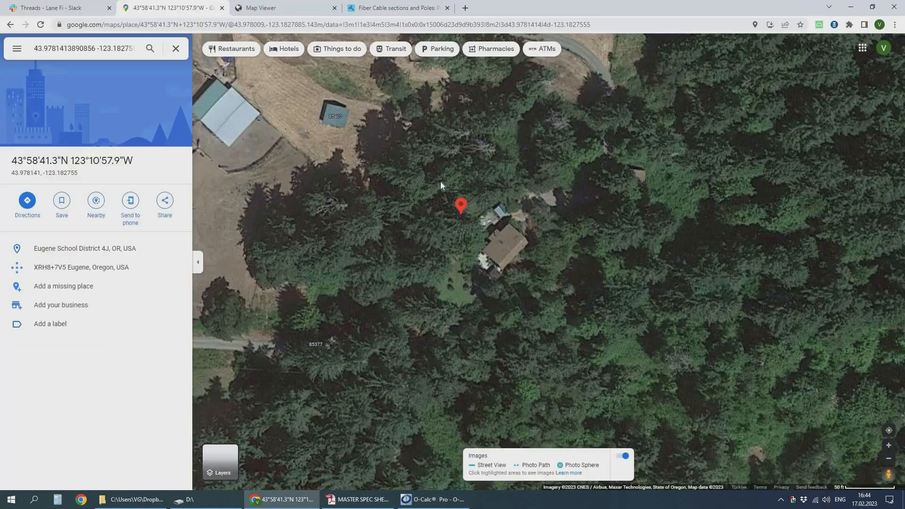
left_click(433, 499)
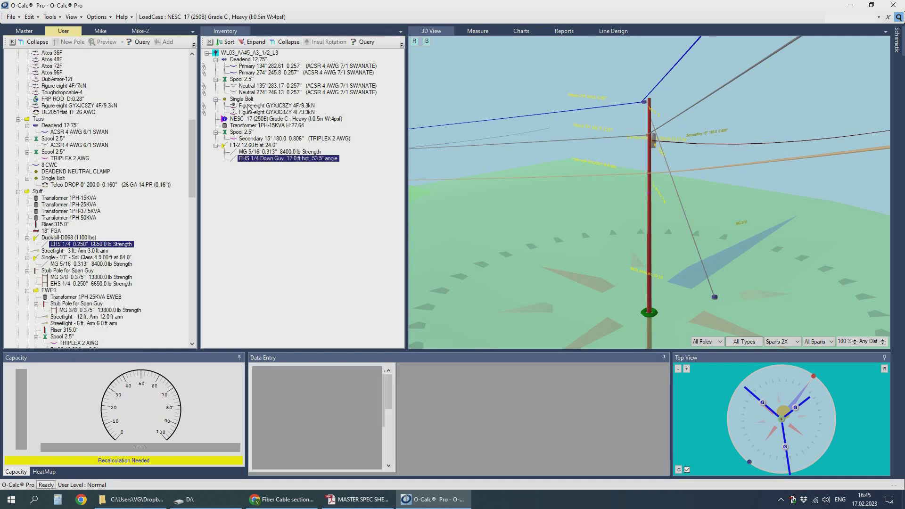
left_click(281, 499)
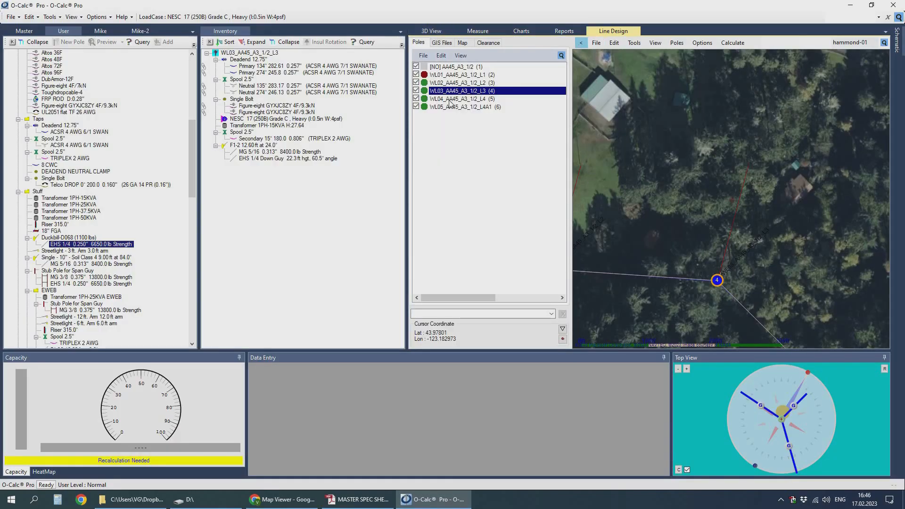
left_click(283, 499)
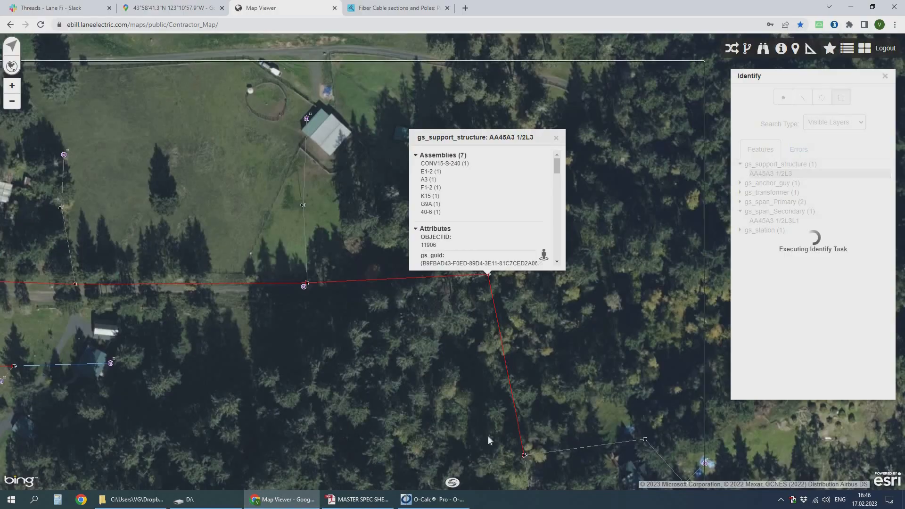
left_click(396, 8)
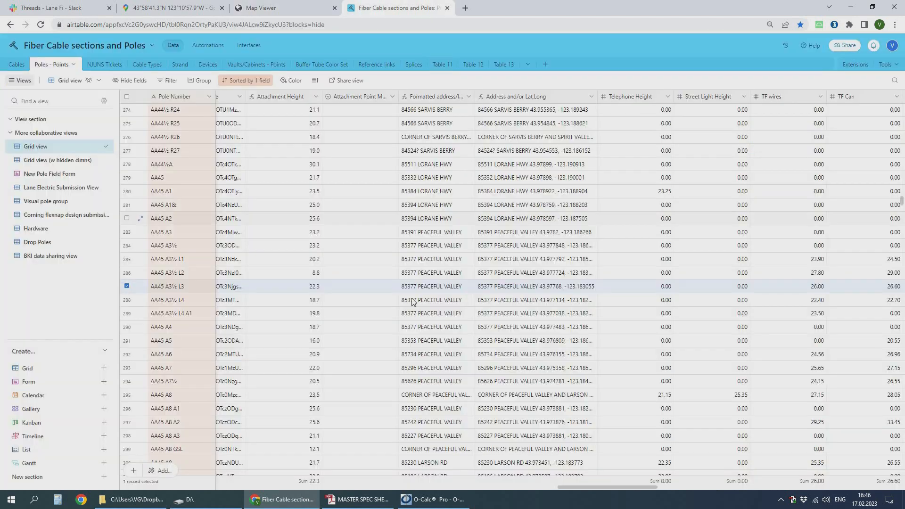
left_click(434, 499)
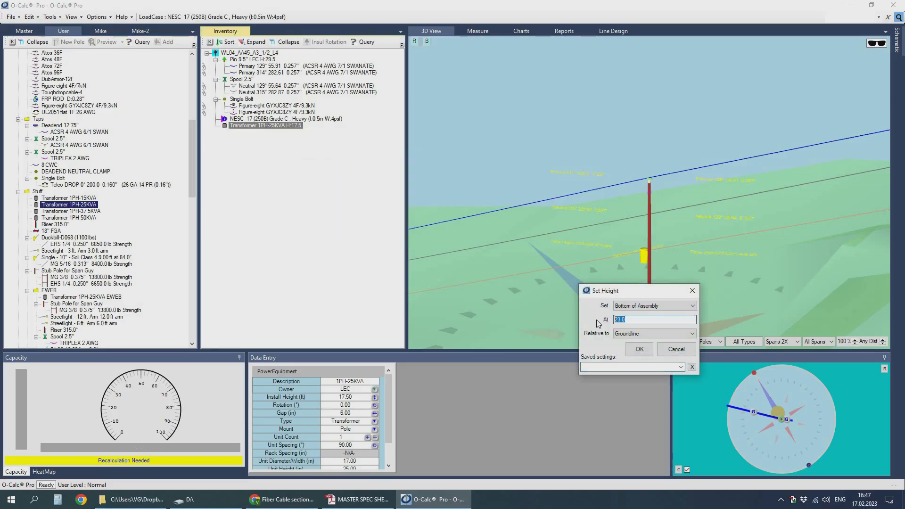
Confirm the 25 kVA transformer at 23.74 ft and review WL04's field photos.
left_click(279, 499)
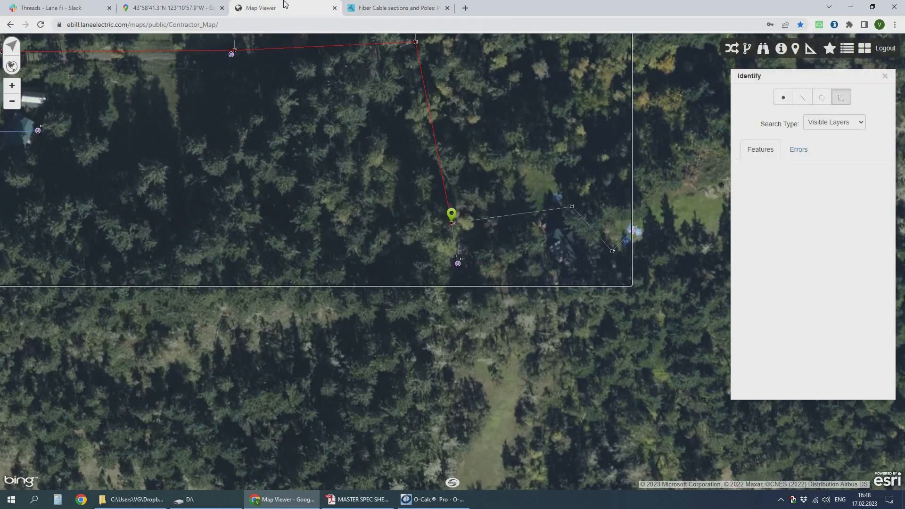
left_click(395, 7)
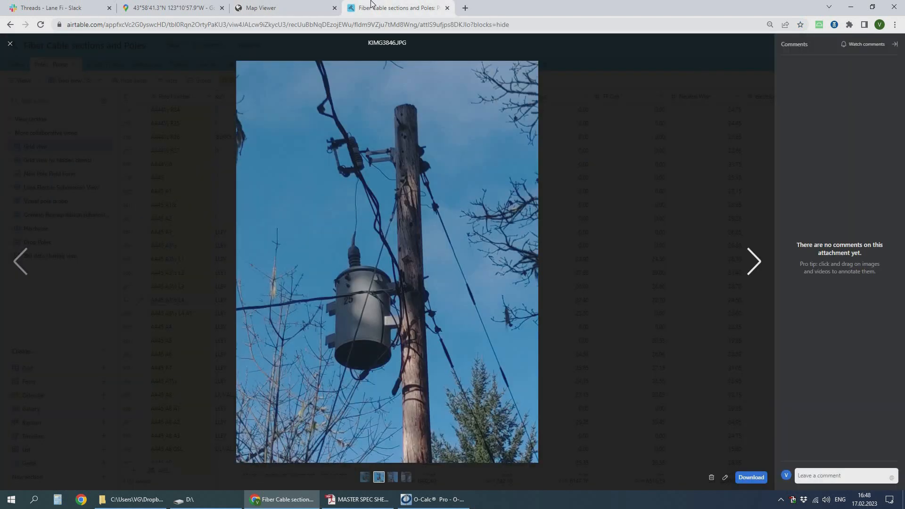
left_click(753, 261)
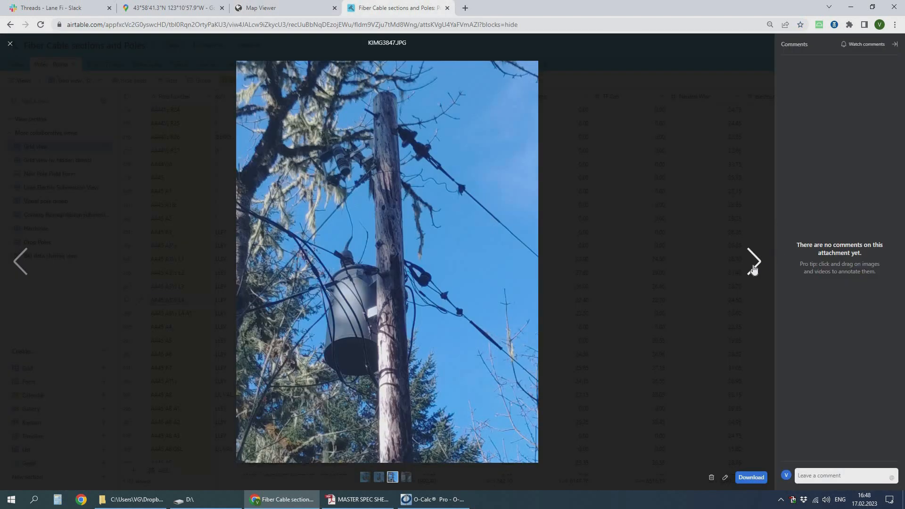
left_click(434, 499)
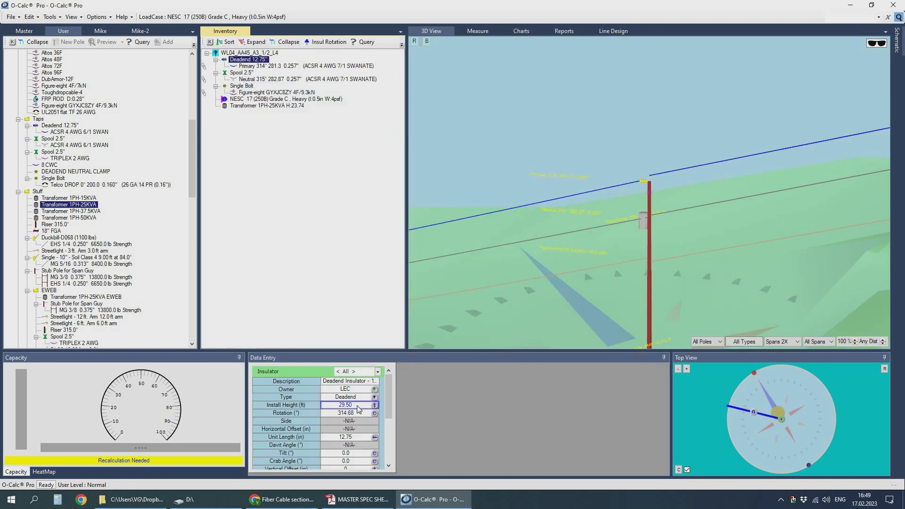
Set the neutral spool to 24.5 ft and primary deadend to 29.5 ft, checking the pole record.
left_click(242, 72)
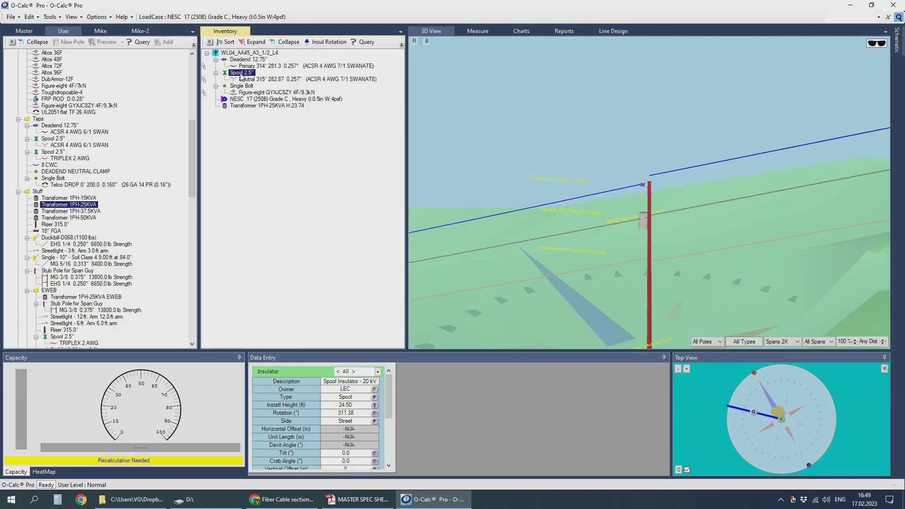
left_click(242, 86)
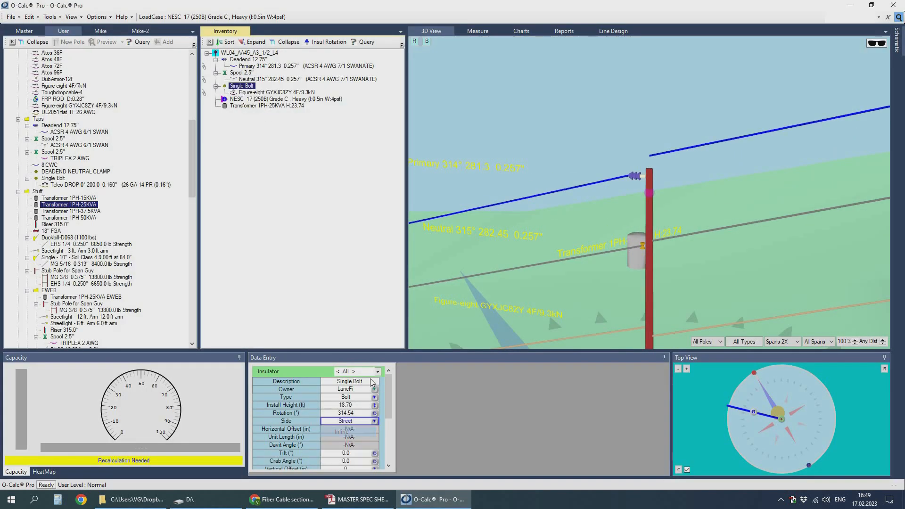
left_click(345, 421)
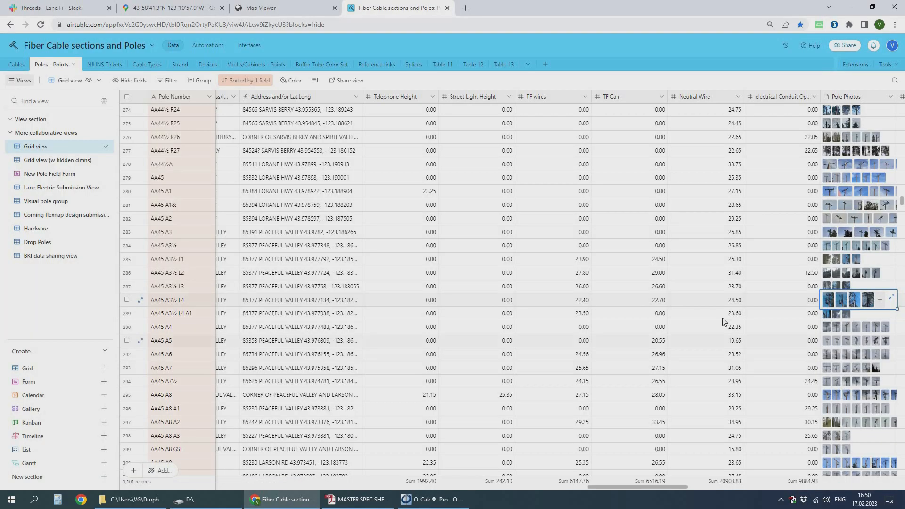
left_click(433, 499)
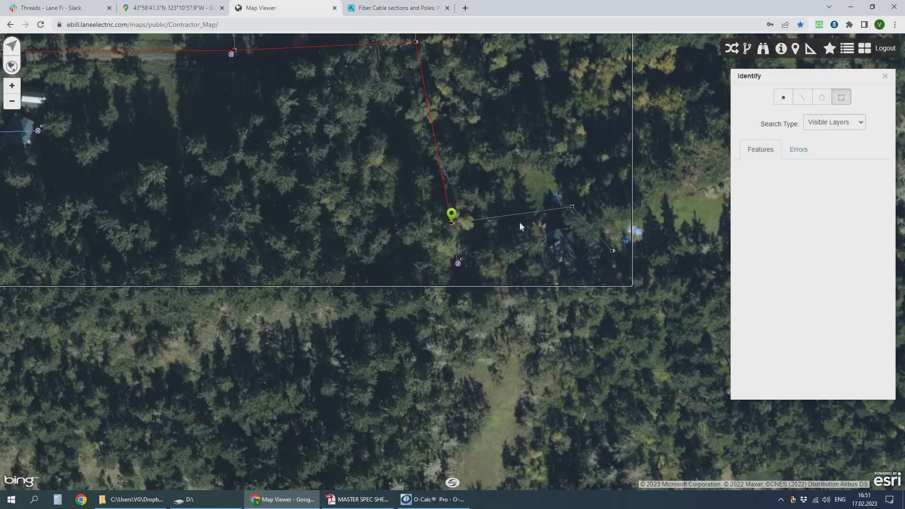
Add a 2.5" spool with two TRIPLEX secondary spans, checking the service pole on the map.
left_click(434, 499)
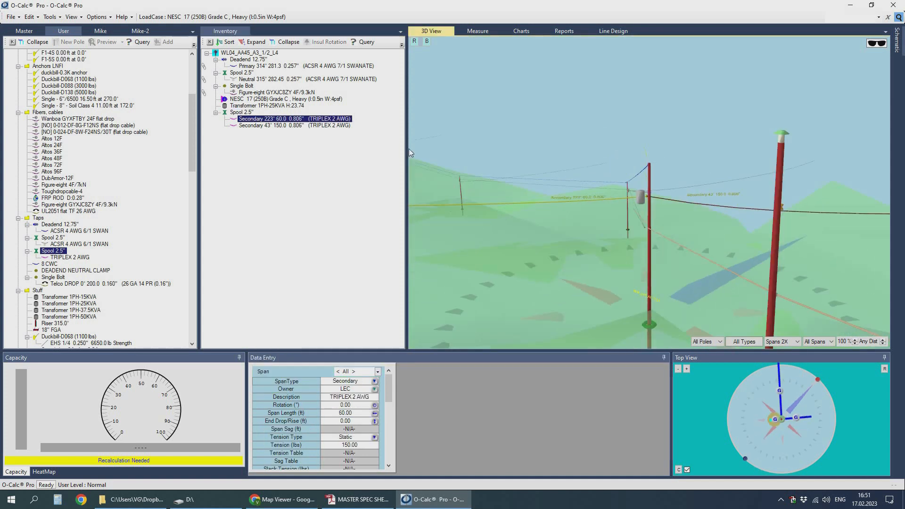
left_click(613, 31)
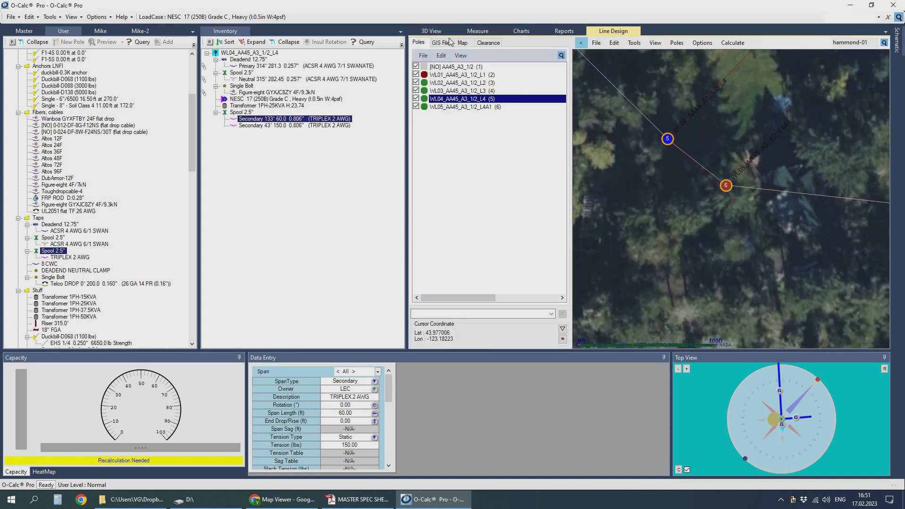
left_click(282, 499)
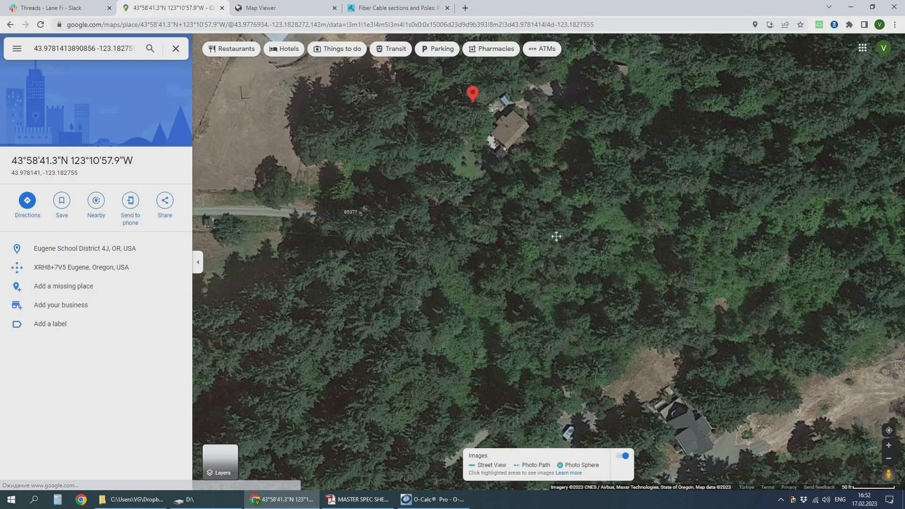
left_click(434, 499)
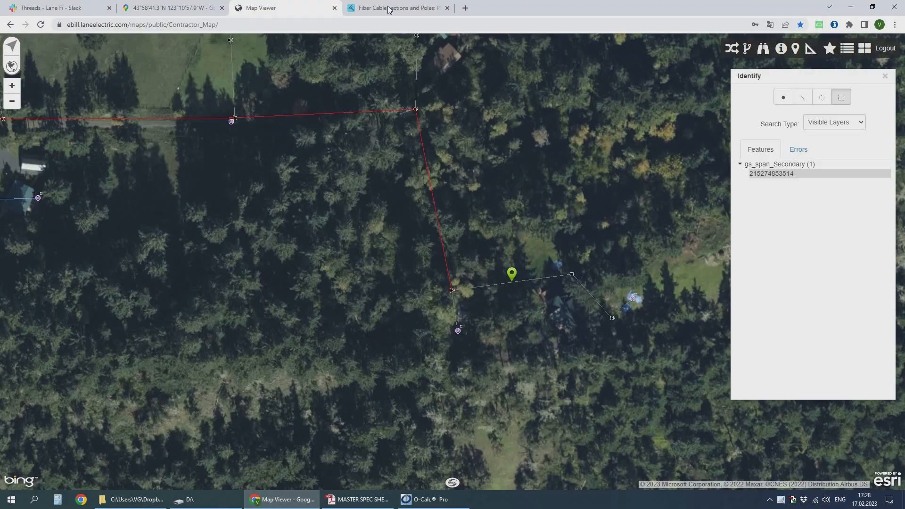
left_click(580, 308)
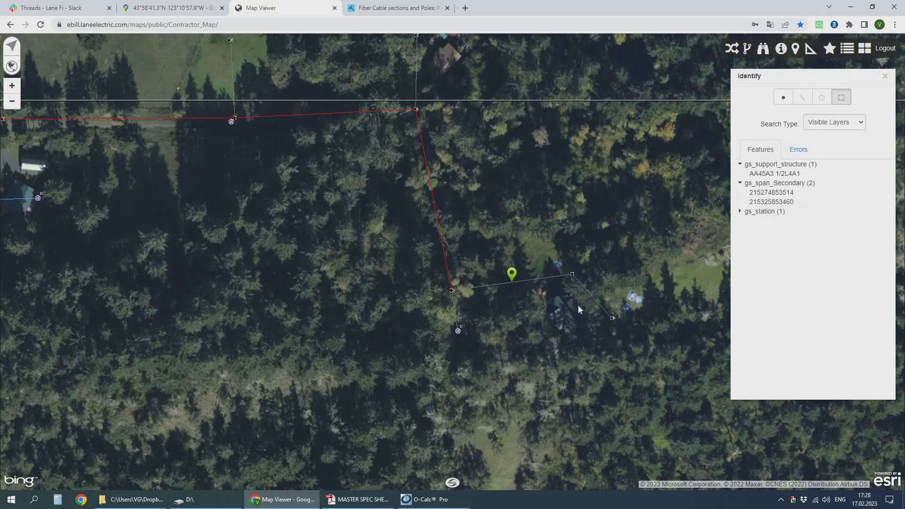
left_click(395, 8)
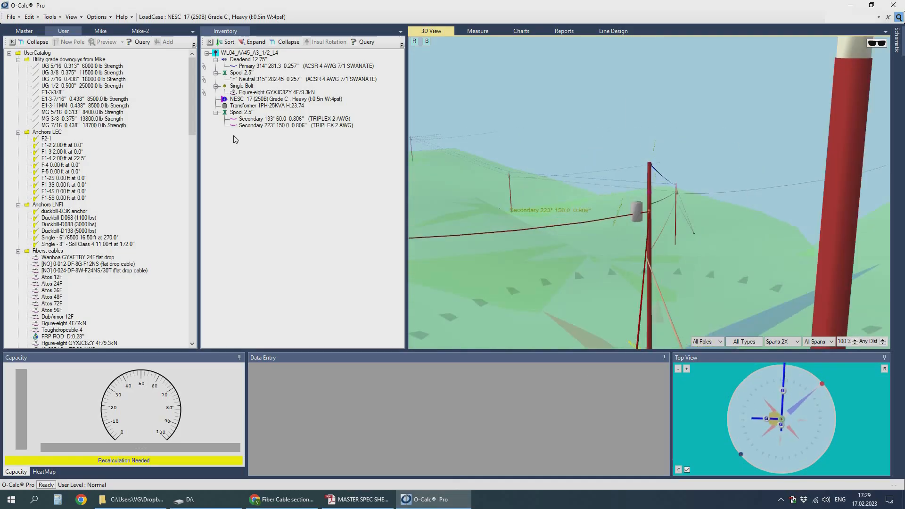
left_click(287, 119)
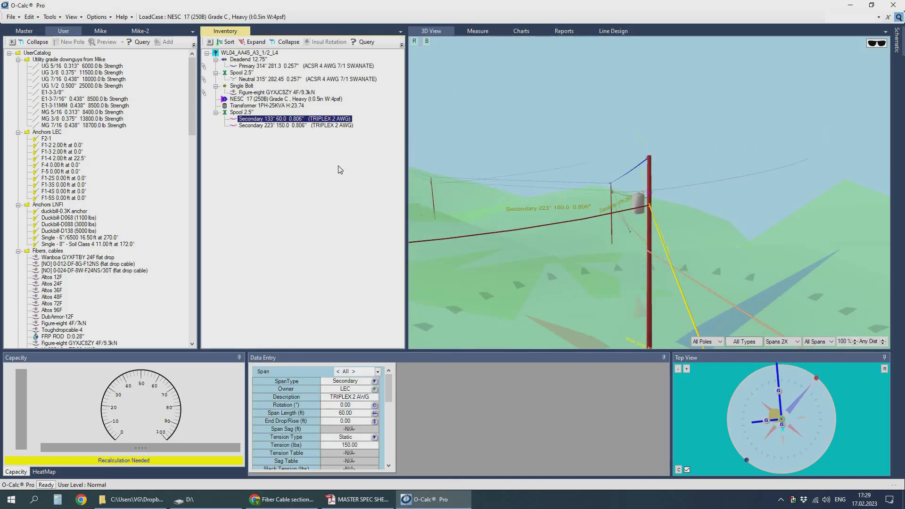
Add the Single 10" Soil Class 4 anchor with a 9 ft lead at 209°.
left_click(282, 499)
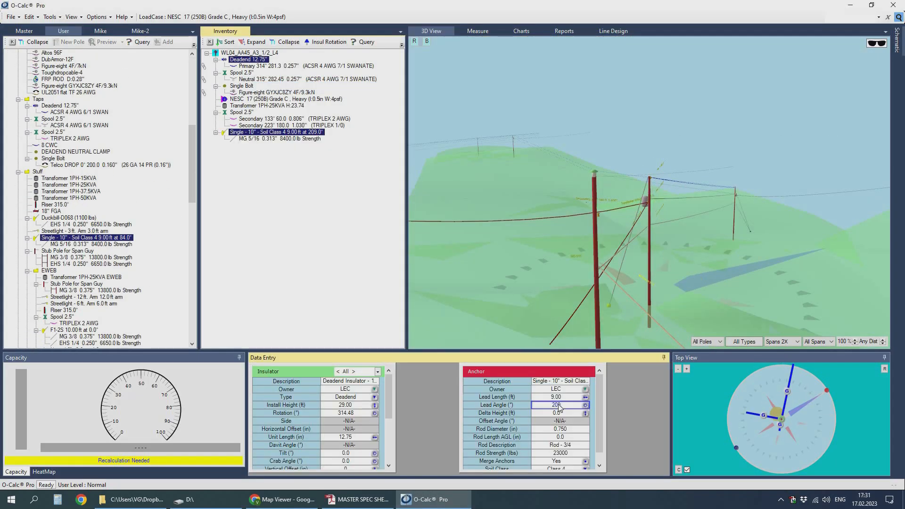
type("209")
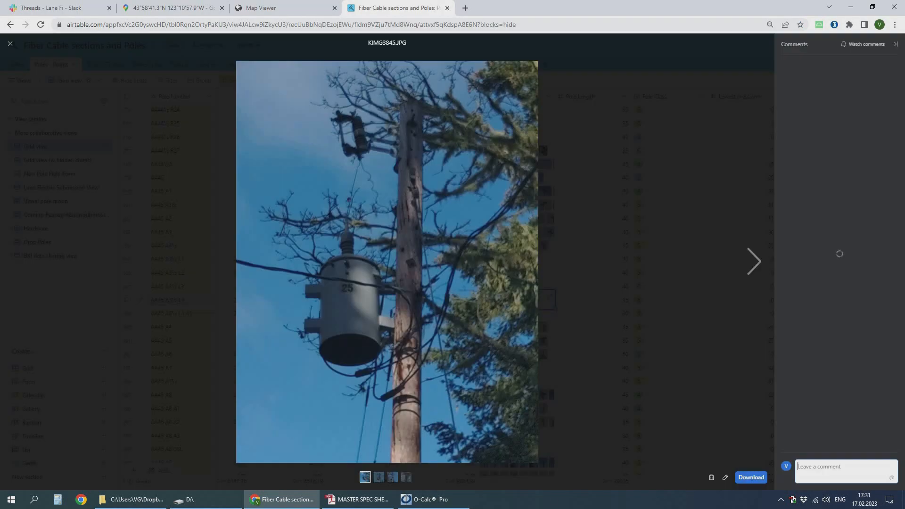
left_click(427, 499)
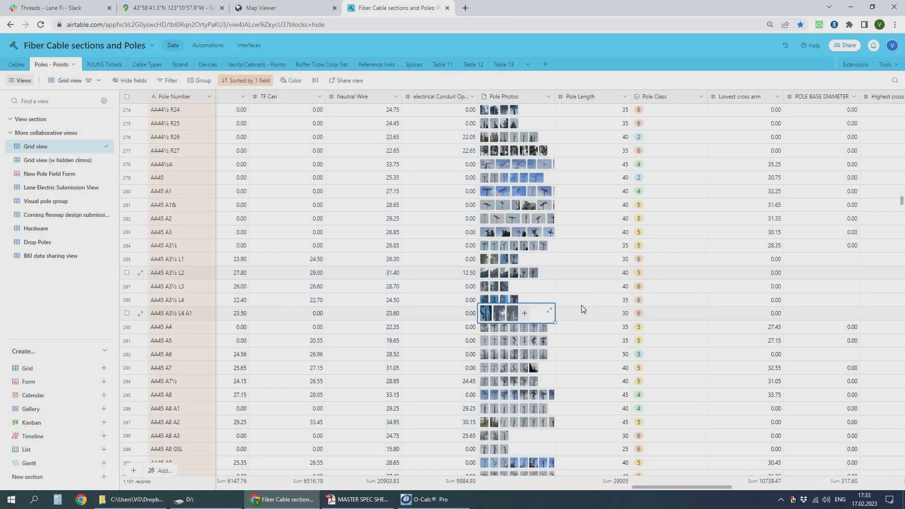
left_click(427, 499)
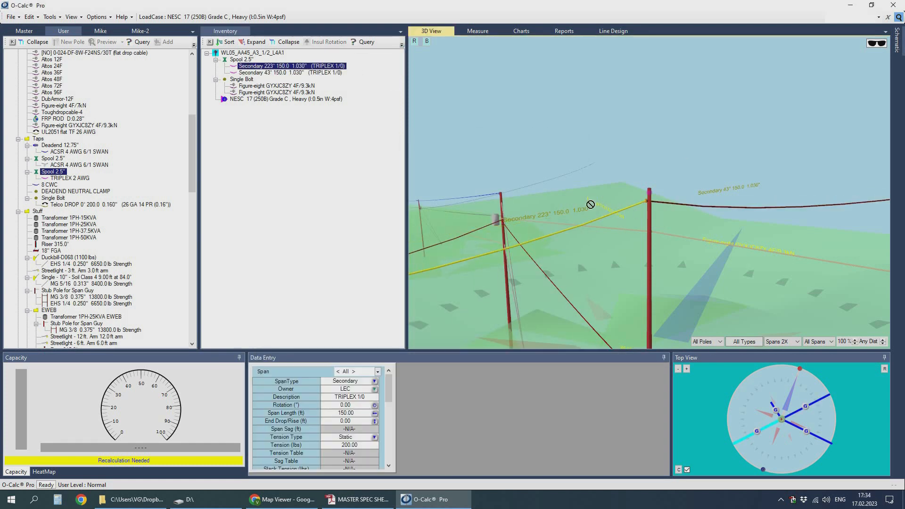
Set WL05's second TRIPLEX 1/0 secondary to 90 ft at 128°, checking the span on the map.
left_click(613, 31)
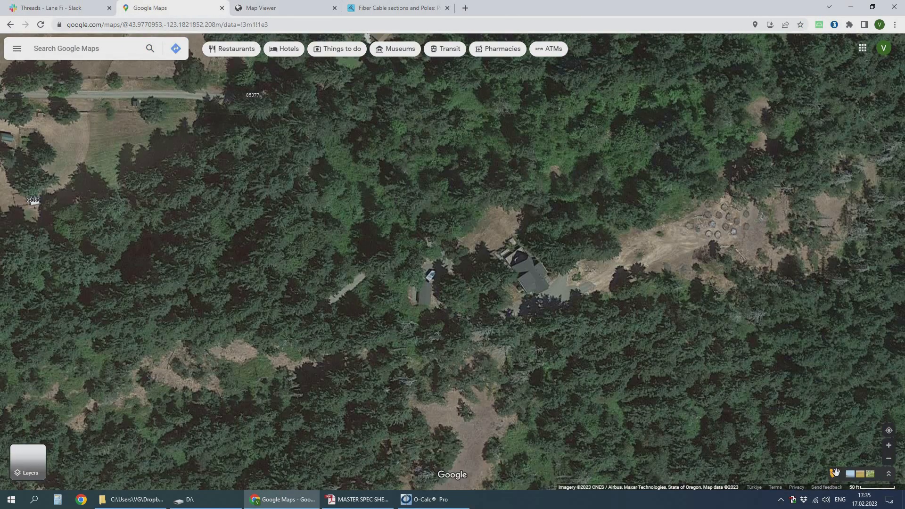
left_click(429, 499)
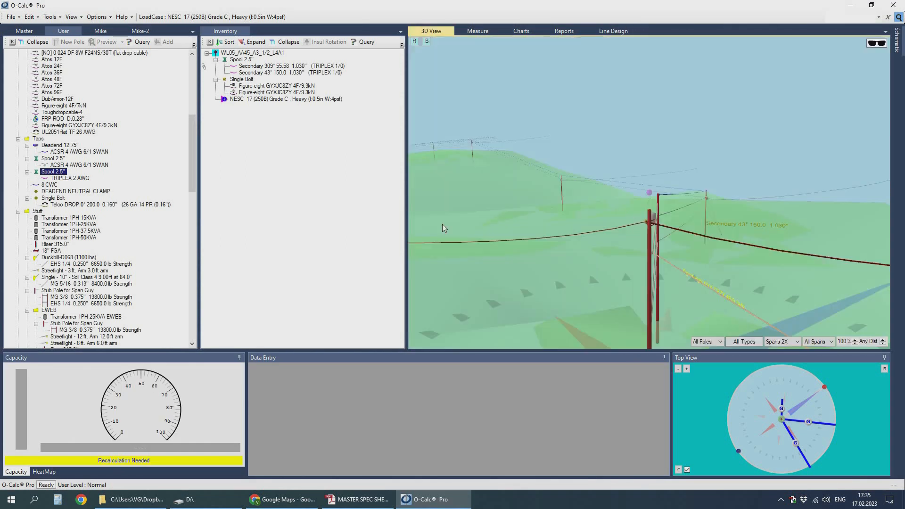
left_click(276, 72)
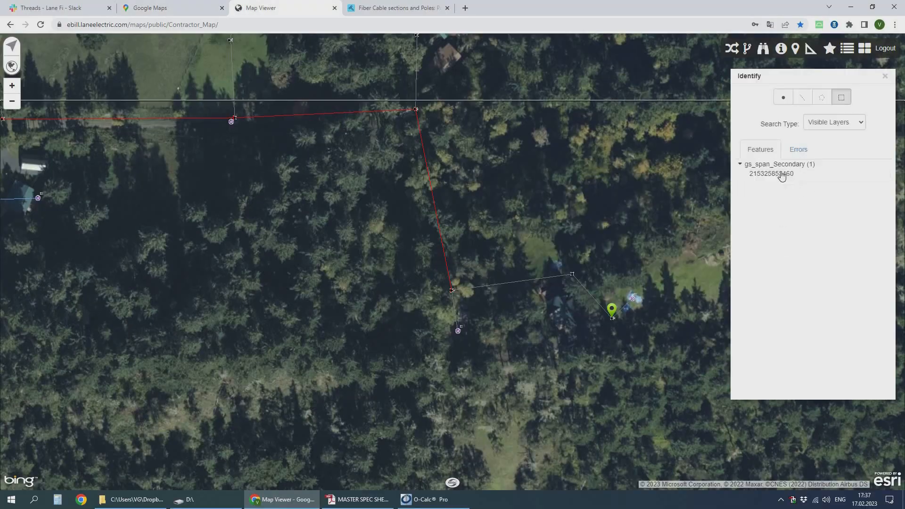
left_click(426, 499)
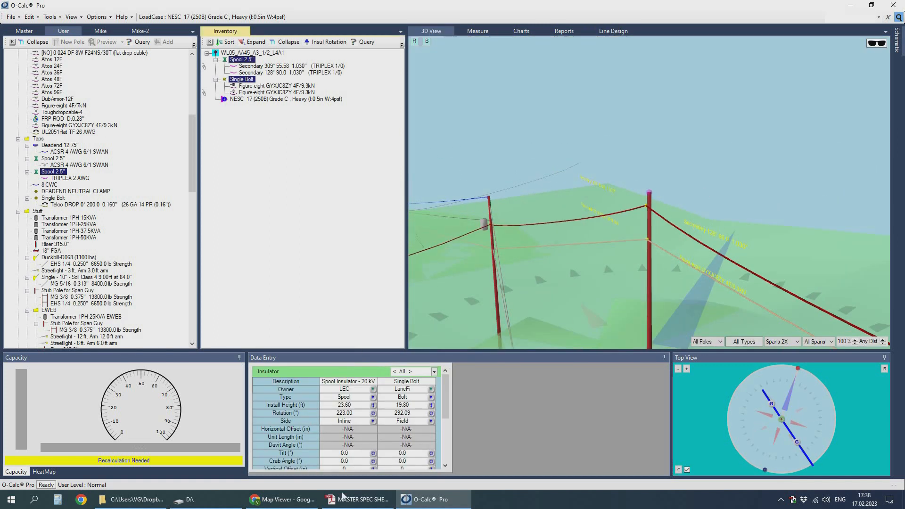
Check the first figure-eight fiber span's 90 ft values and show the line design map.
left_click(281, 499)
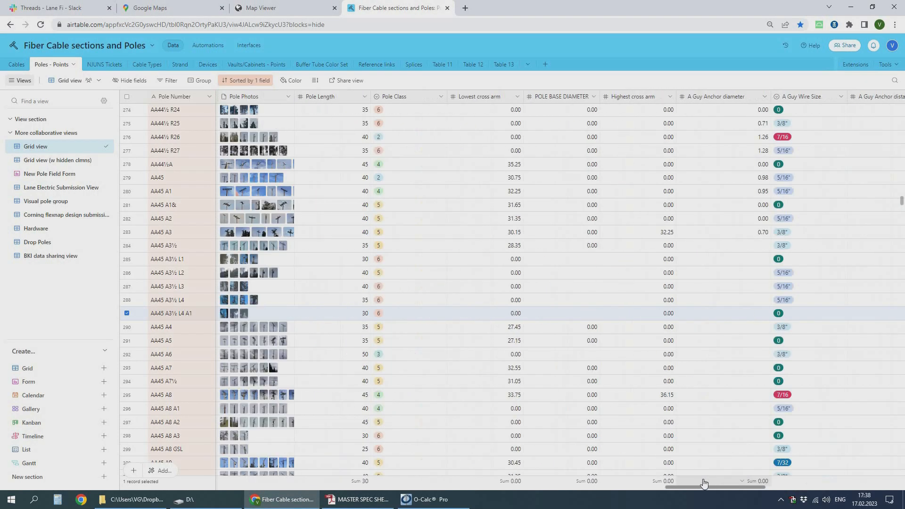
left_click(430, 499)
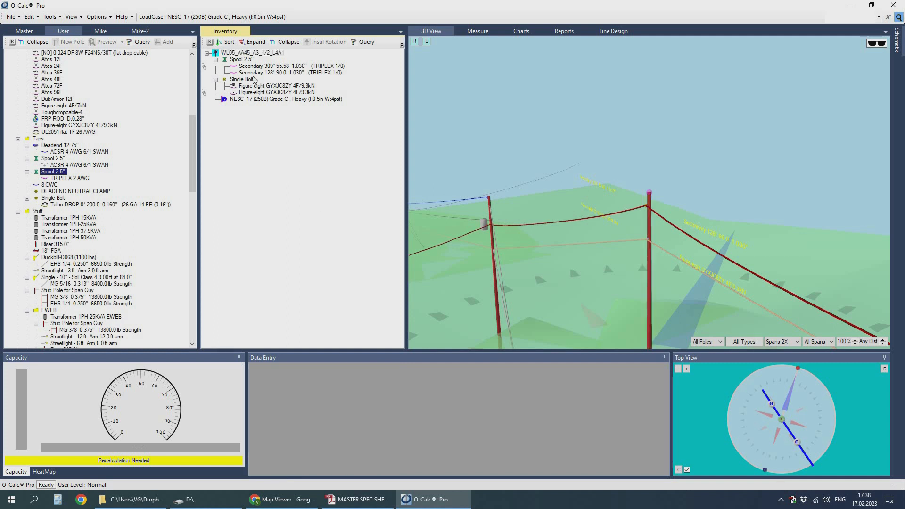
left_click(243, 79)
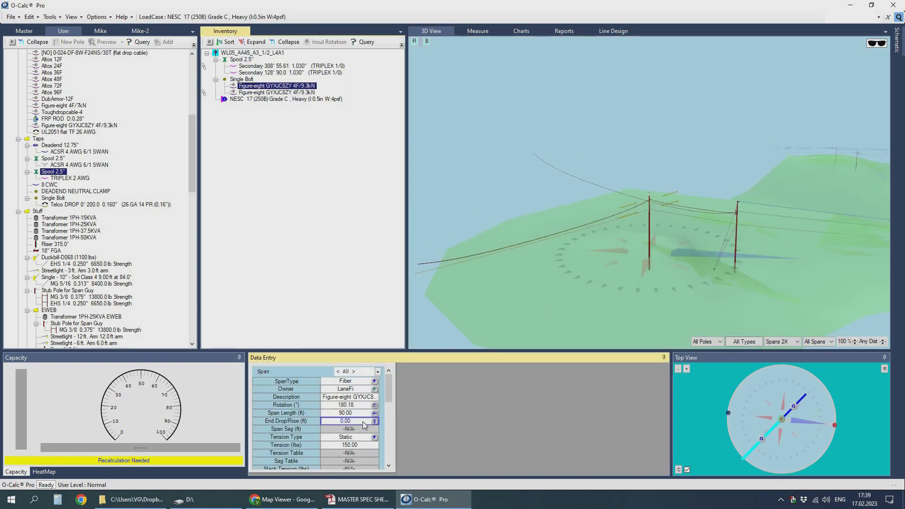
left_click(613, 31)
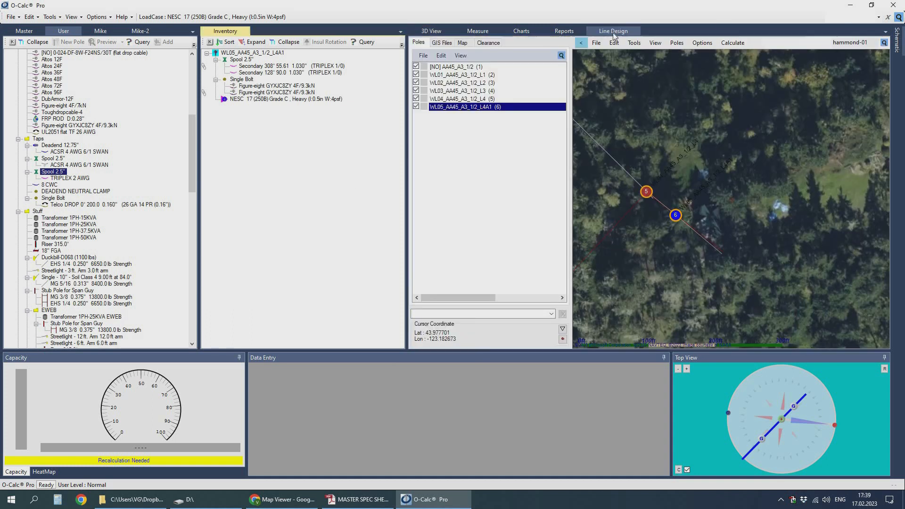
Recalculate pole AA45_A3_1/2 and save the line design as a separate file.
left_click(459, 74)
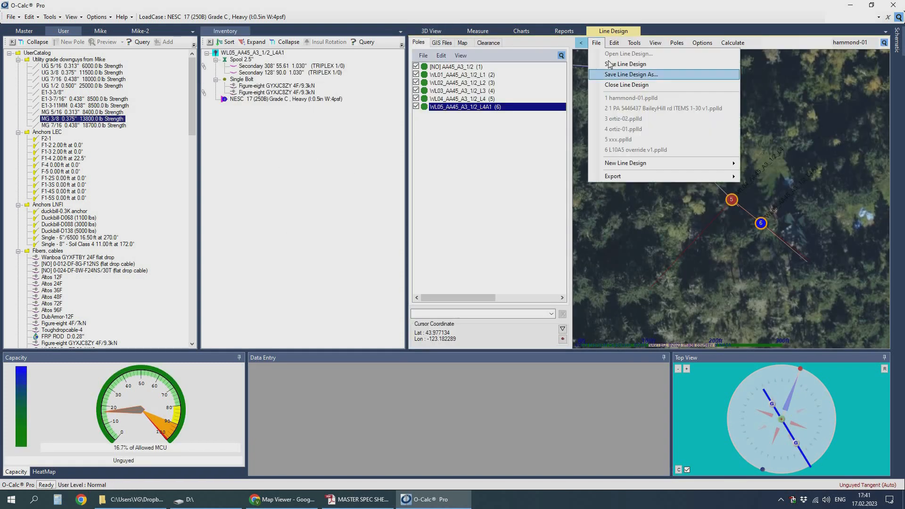
left_click(626, 85)
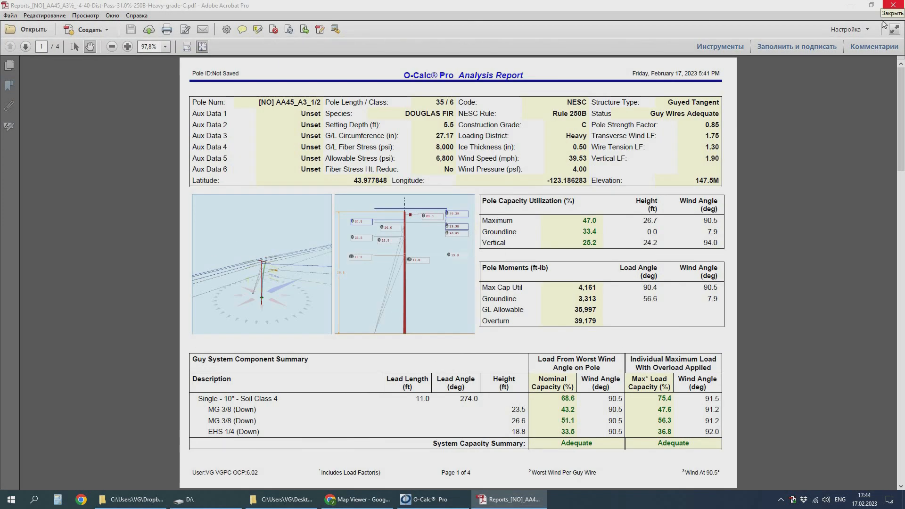
Close the report PDF and copy the .pplx files and PDF reports from eee into Pole ocalcs 703 Hammond.
left_click(10, 15)
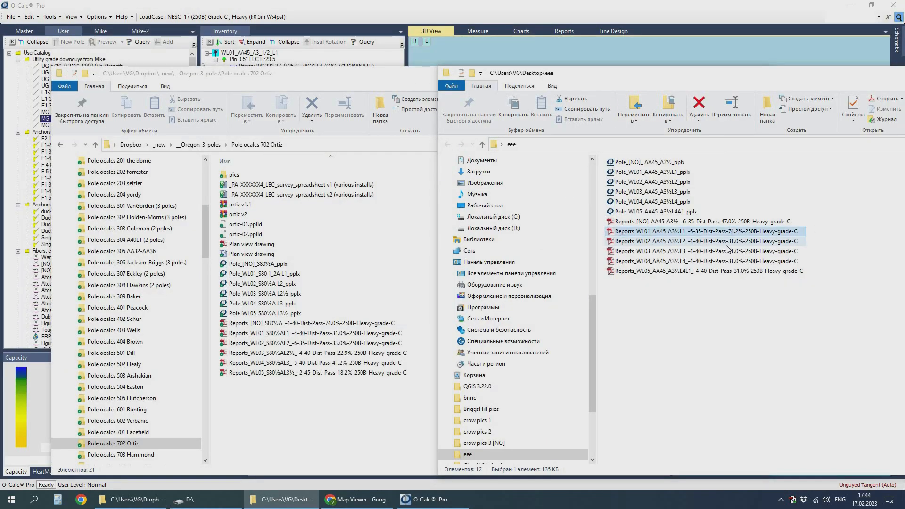
double_click(714, 250)
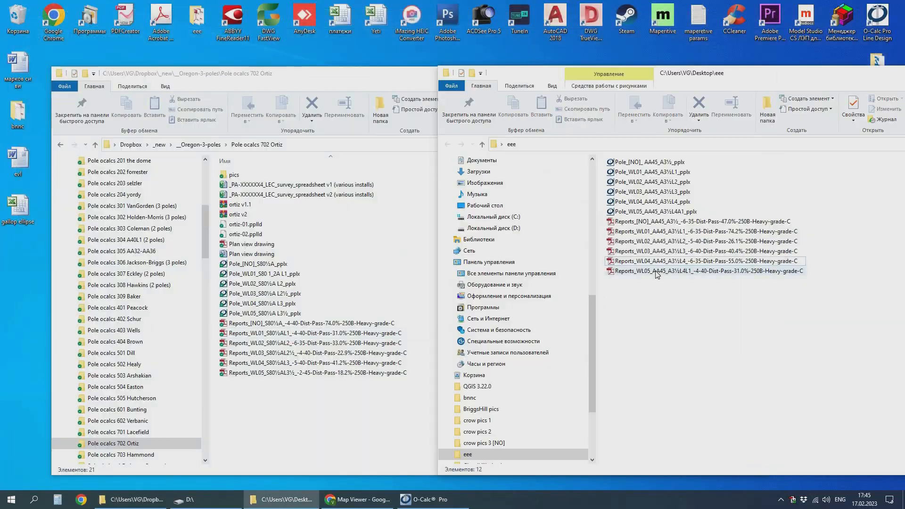
left_click(120, 455)
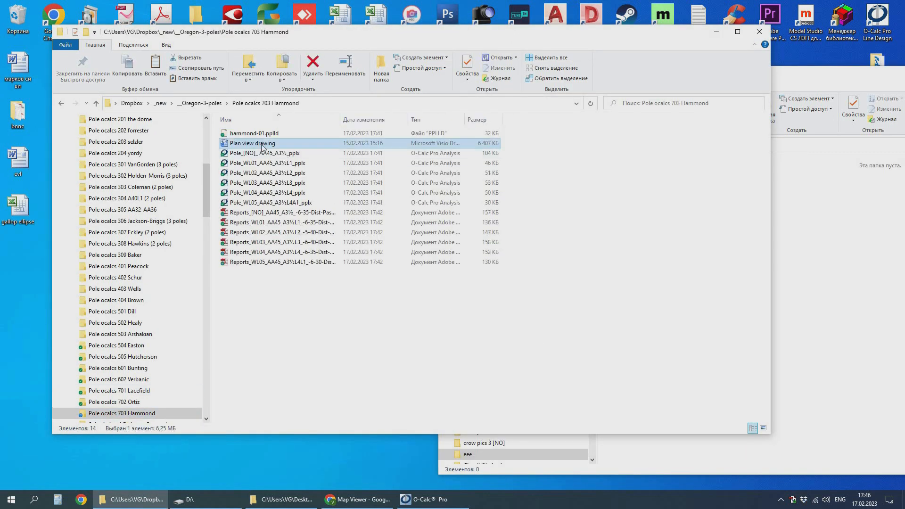
left_click(357, 499)
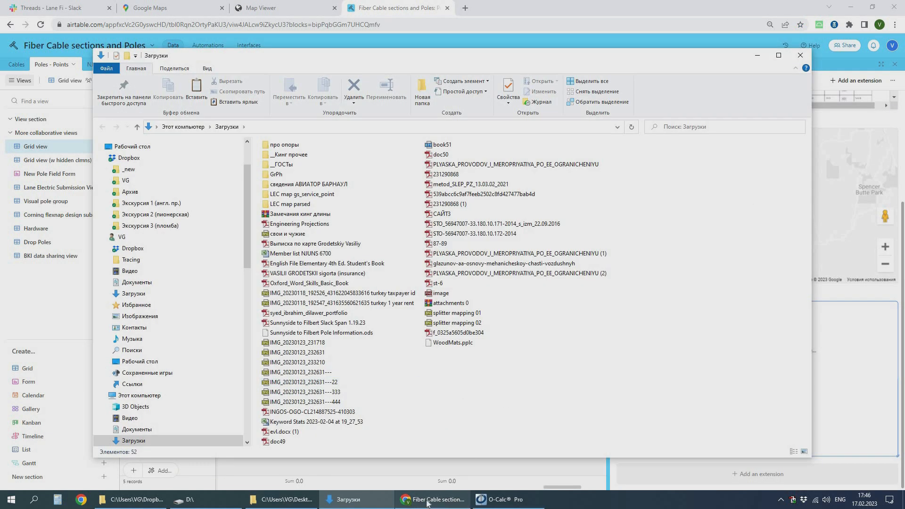
Open Plan view drawing in Visio and enter pole name AA45_A3½L2 in the POLES list.
left_click(502, 504)
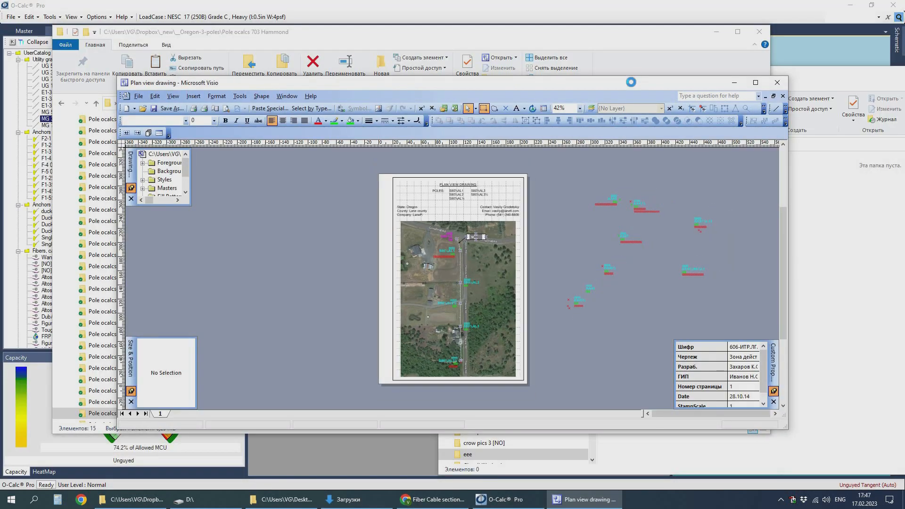
left_click(756, 83)
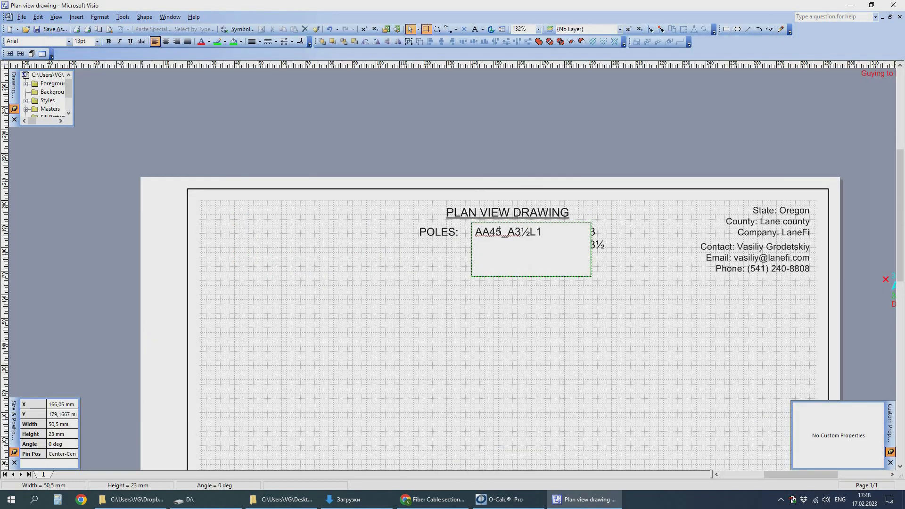
type("AA45_A3½L2")
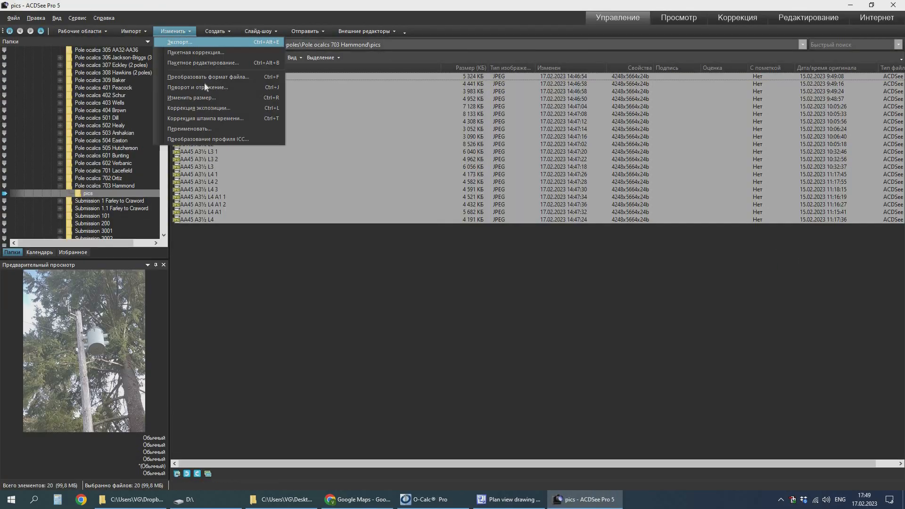
Paste the Google Maps aerial image onto the sat layer and draw a line between pole circles.
left_click(357, 499)
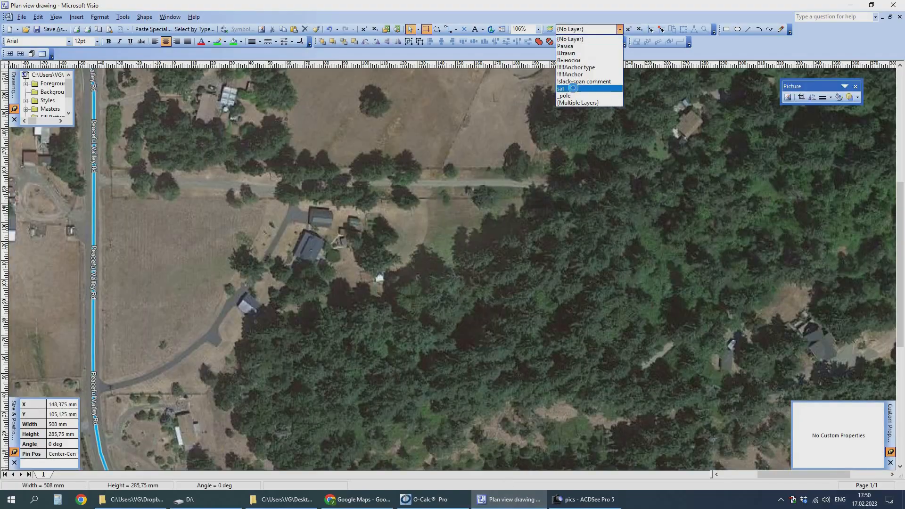
left_click(560, 88)
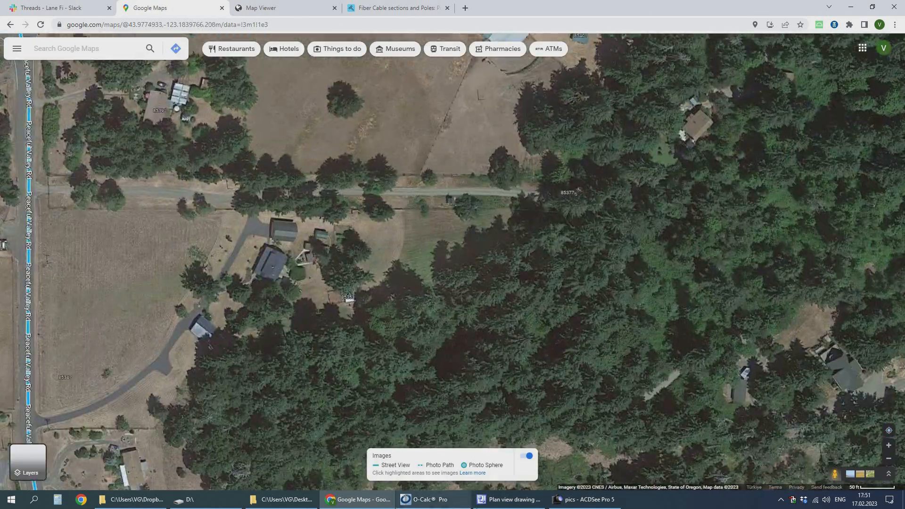
left_click(425, 499)
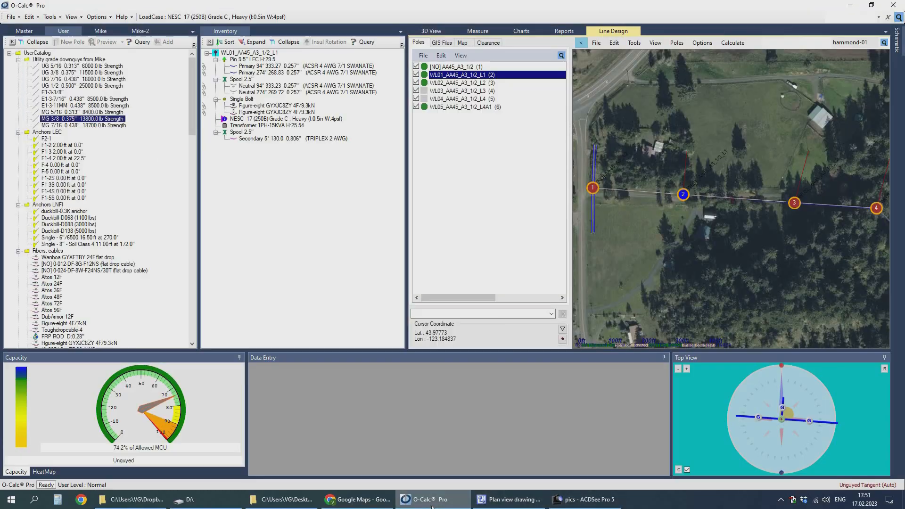
left_click(510, 499)
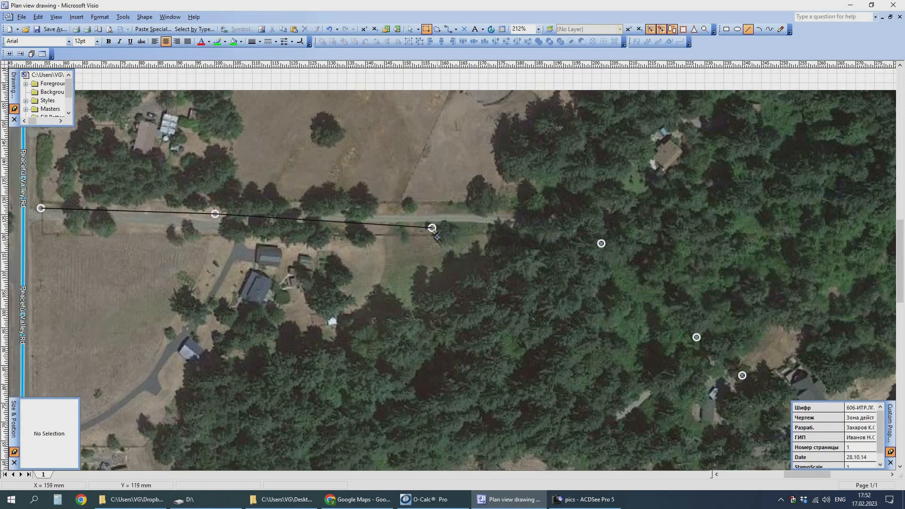
Finish the polyline connecting the six poles and set its line colour to white.
left_click(218, 41)
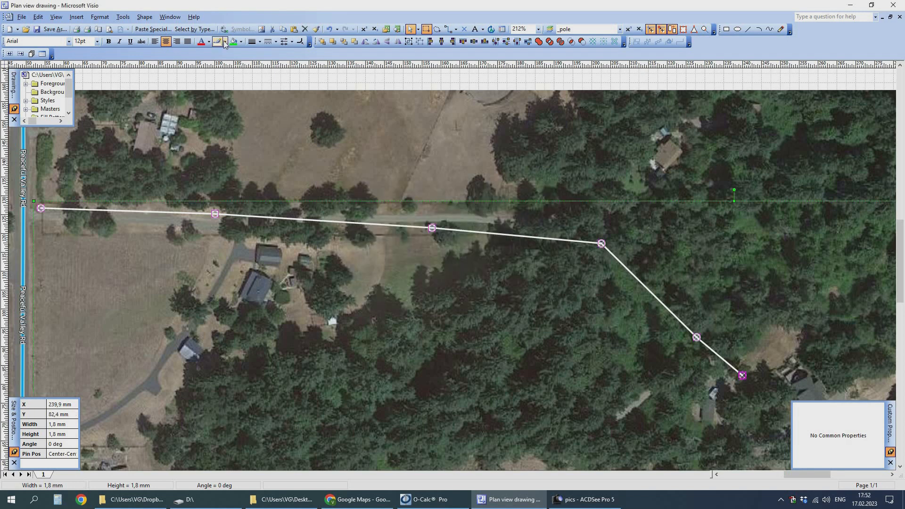
left_click(543, 296)
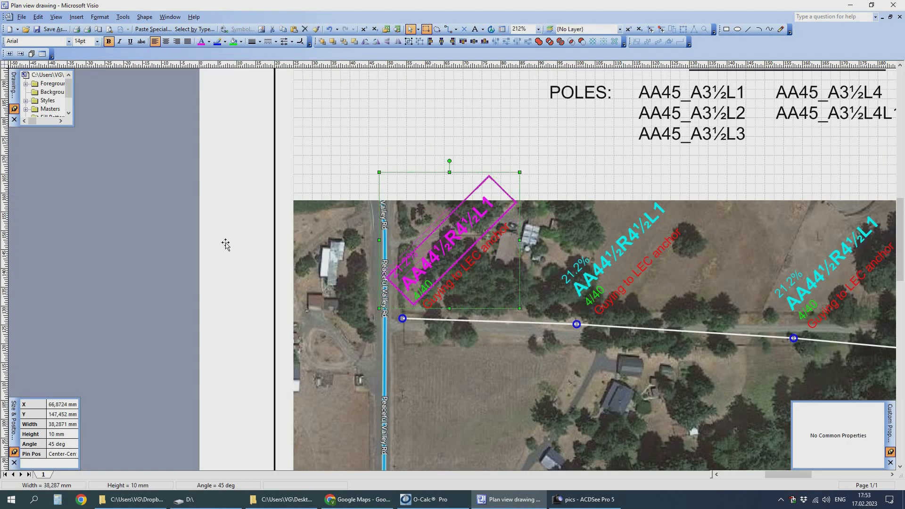
left_click(208, 41)
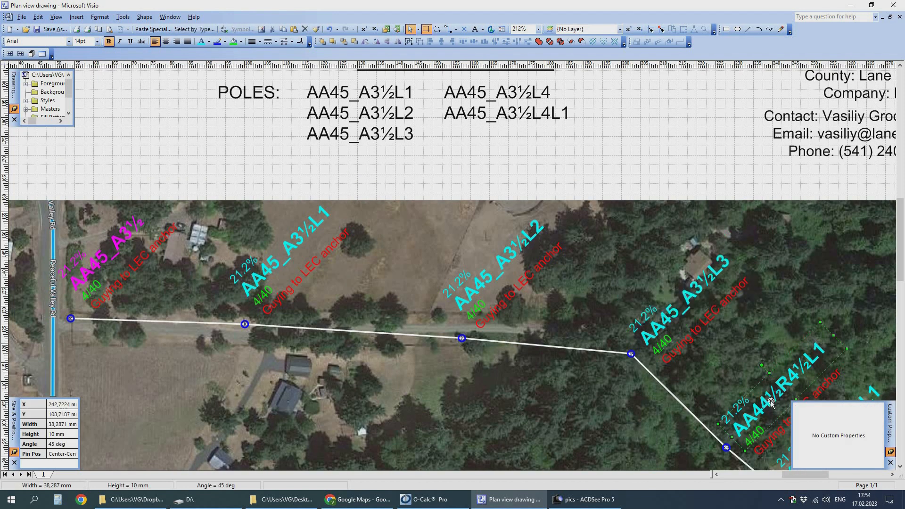
Copy and edit the rotated labels with each pole's name, capacity, class and guying, then save.
left_click(584, 499)
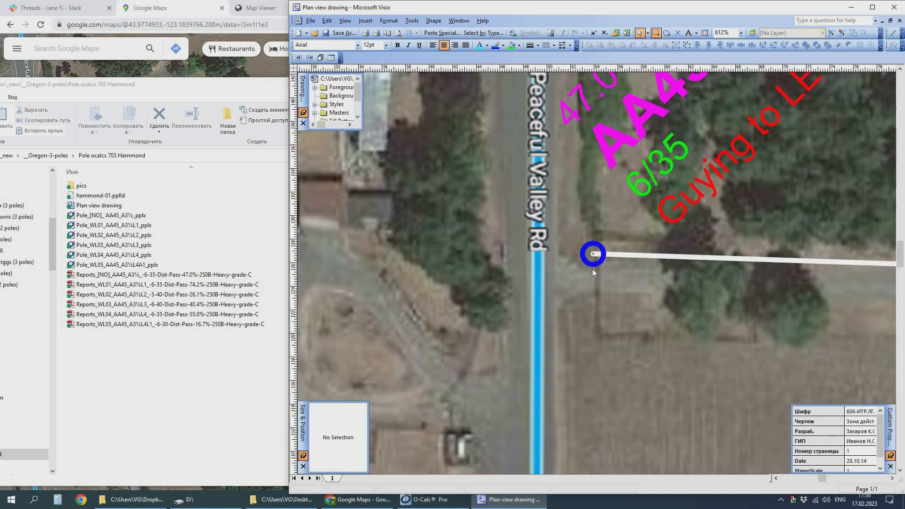
left_click(426, 499)
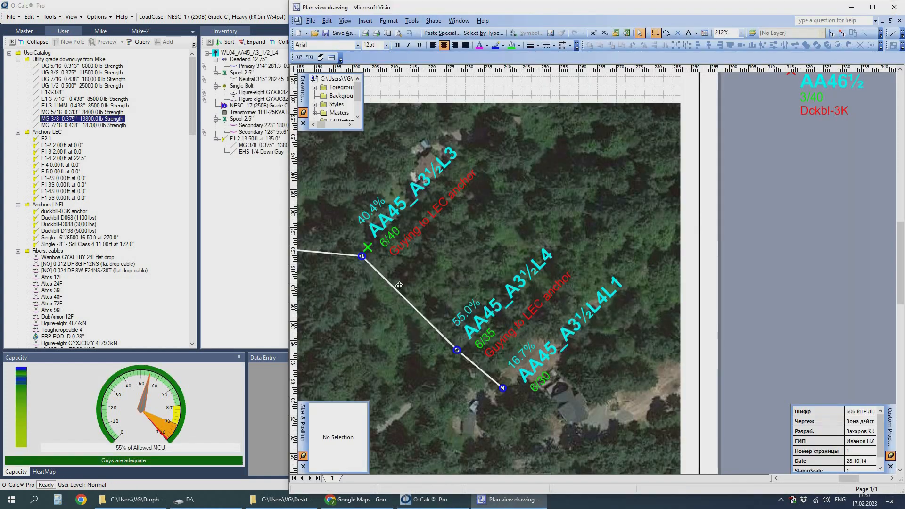
left_click(724, 32)
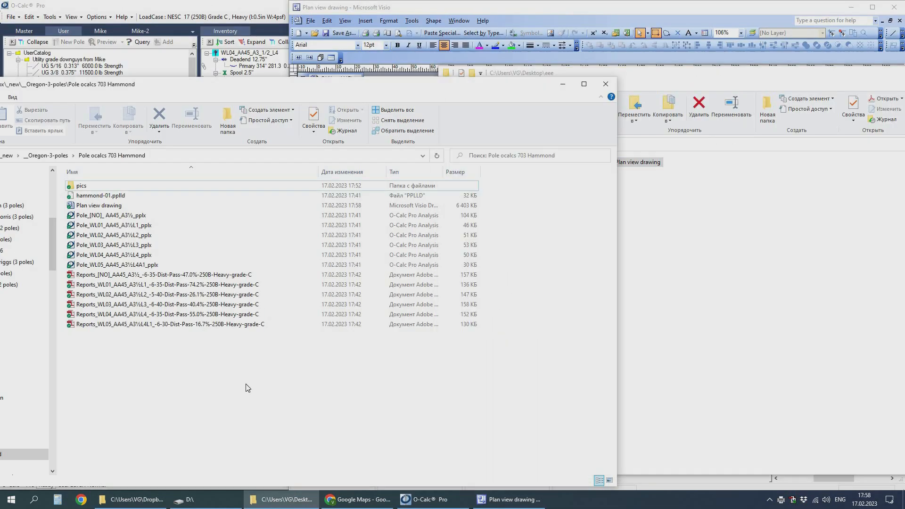
Edit pole WL05's figure-eight fiber span tension, making the second span 50 ft at 140°.
right_click(275, 92)
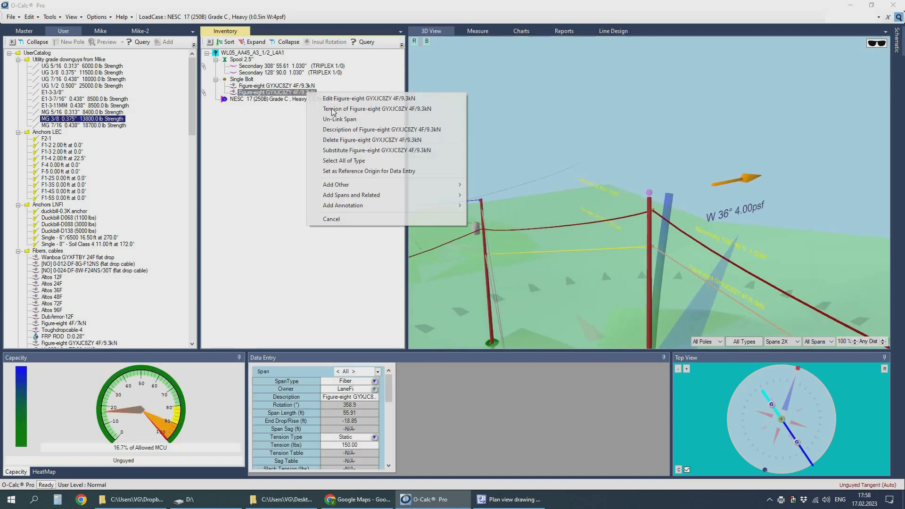
left_click(377, 109)
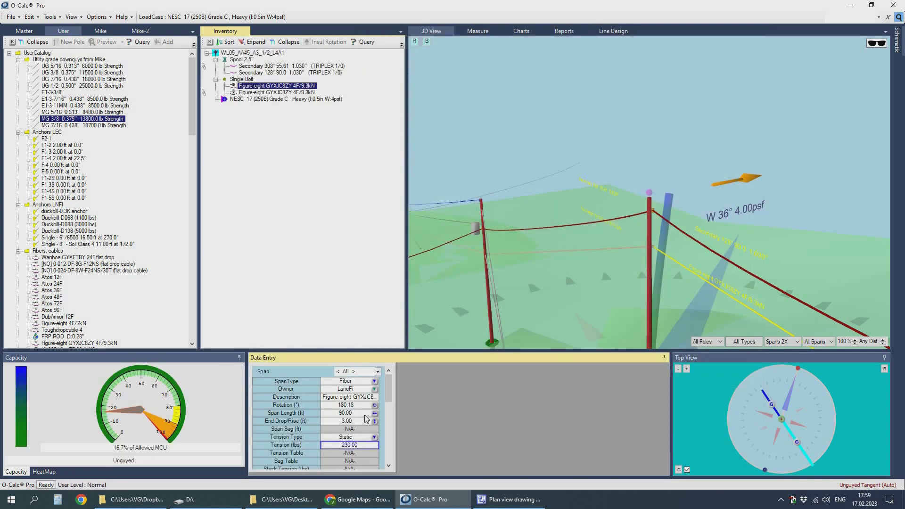
left_click(276, 92)
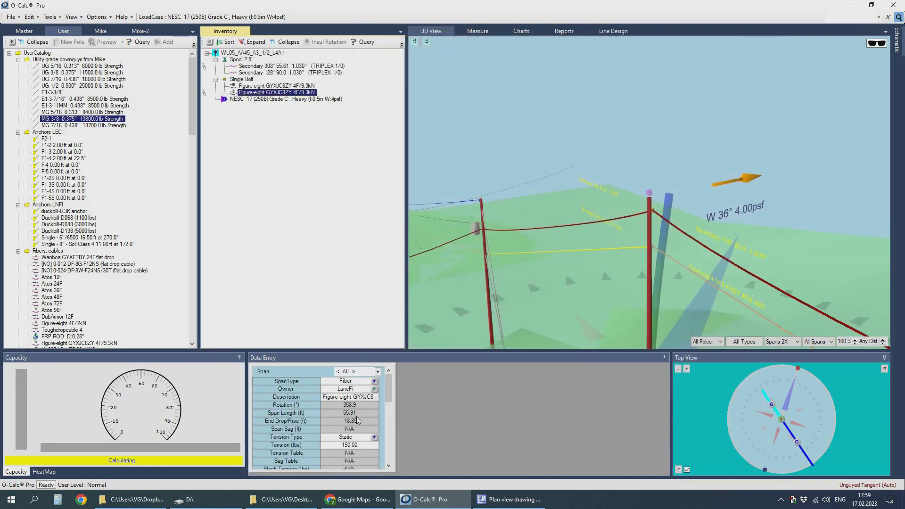
left_click(508, 499)
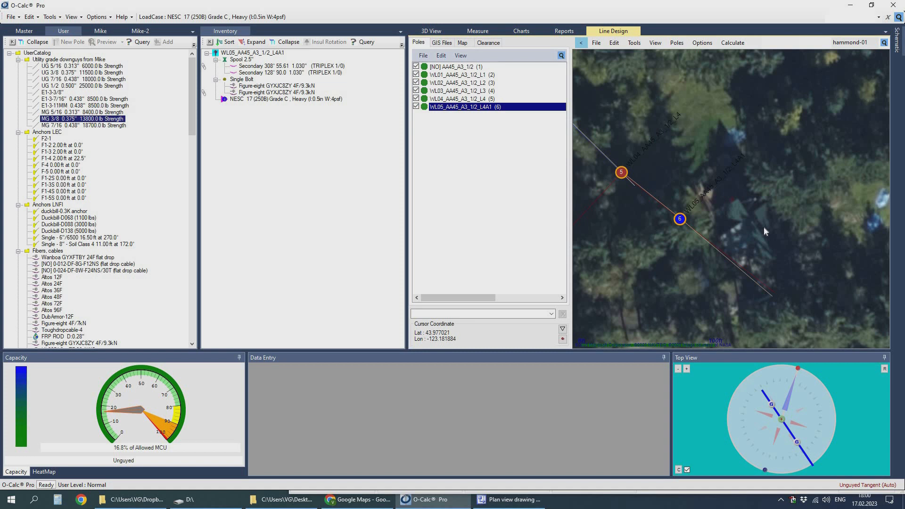
left_click(276, 85)
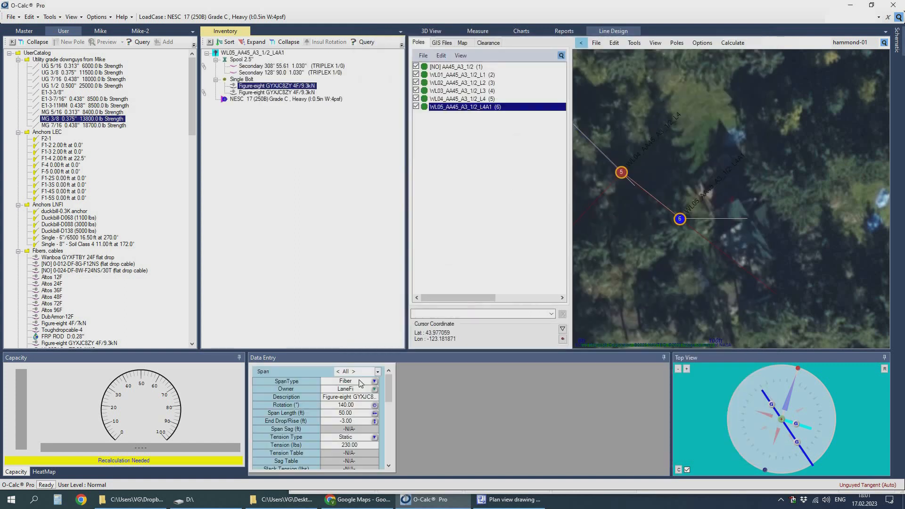
left_click(430, 31)
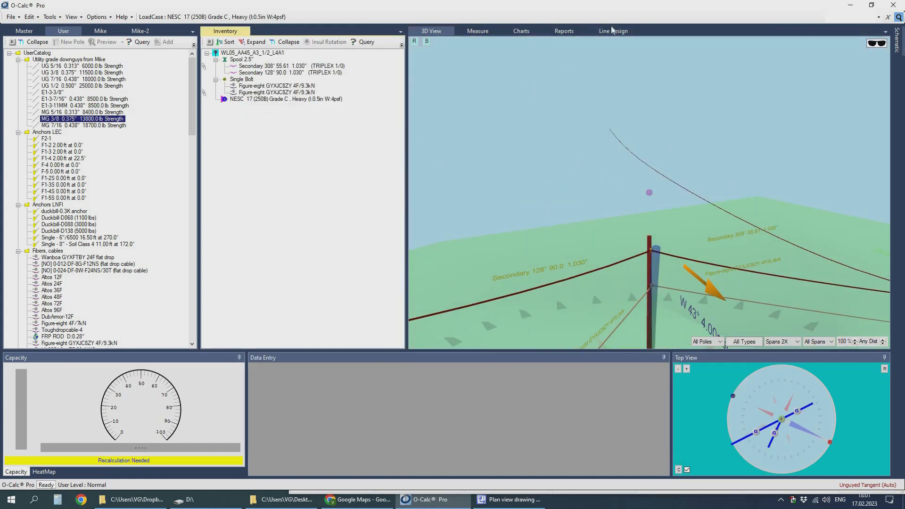
Place a Duckbill D068 (1100 lbs) anchor on WL05 with a 19.8-ft EHS 1/4 down guy.
left_click(613, 30)
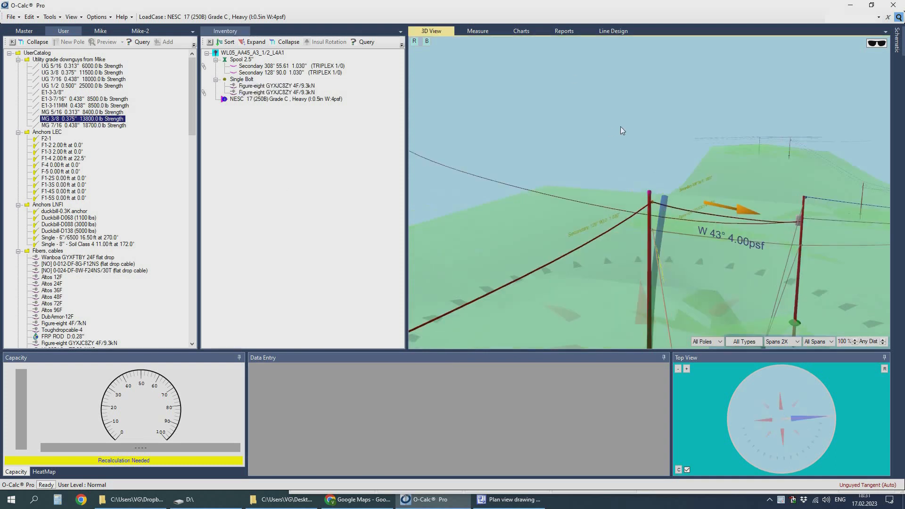
left_click(510, 499)
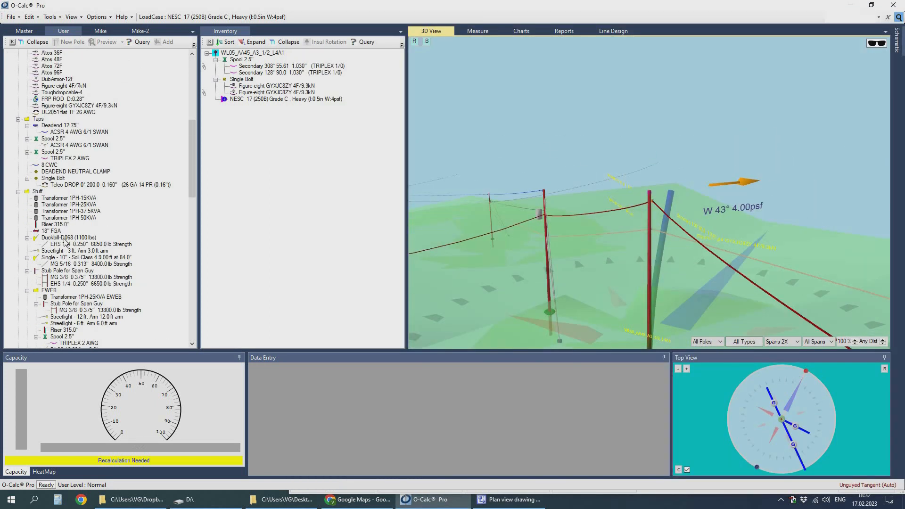
left_click(612, 31)
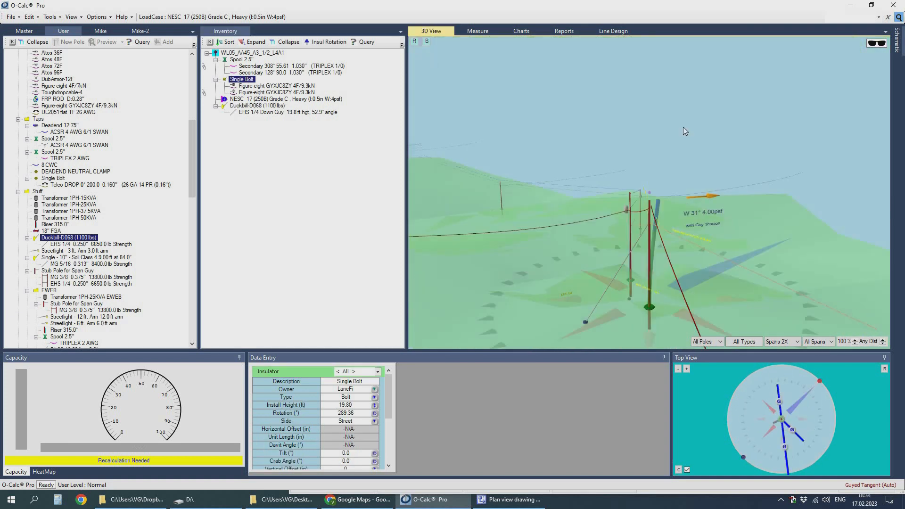
left_click(612, 31)
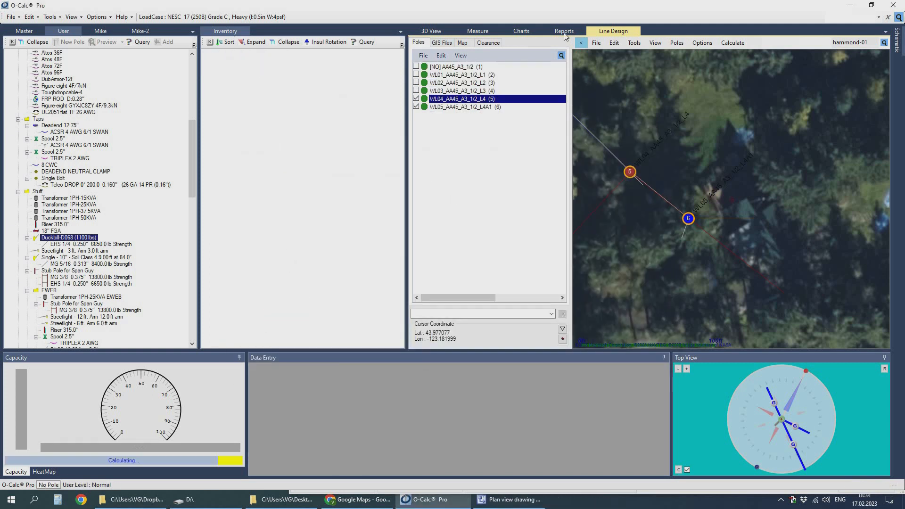
Batch print pole reports to files, recalculate WL04, and compare results with the Visio drawing.
left_click(563, 30)
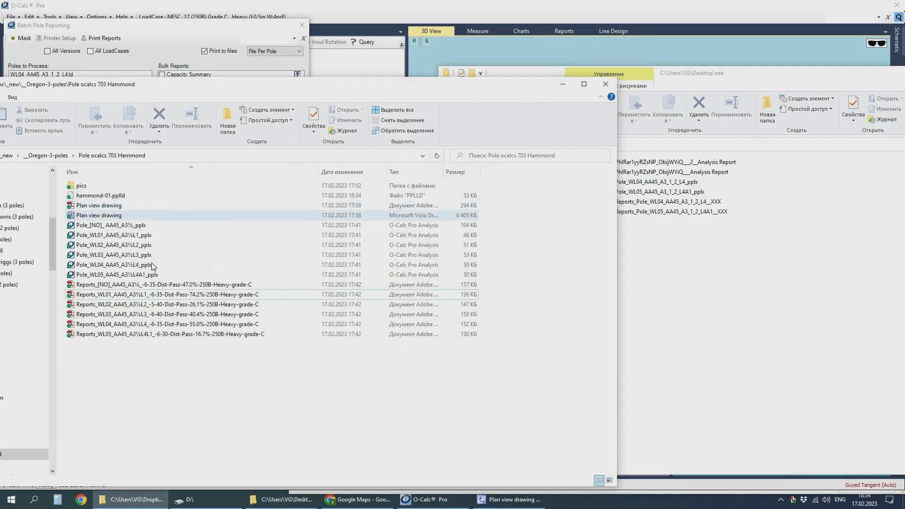
left_click(604, 84)
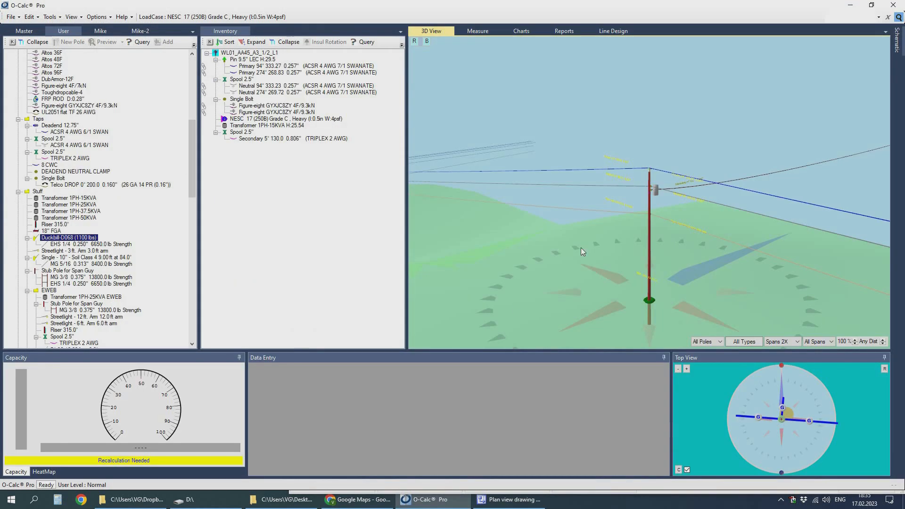
left_click(613, 31)
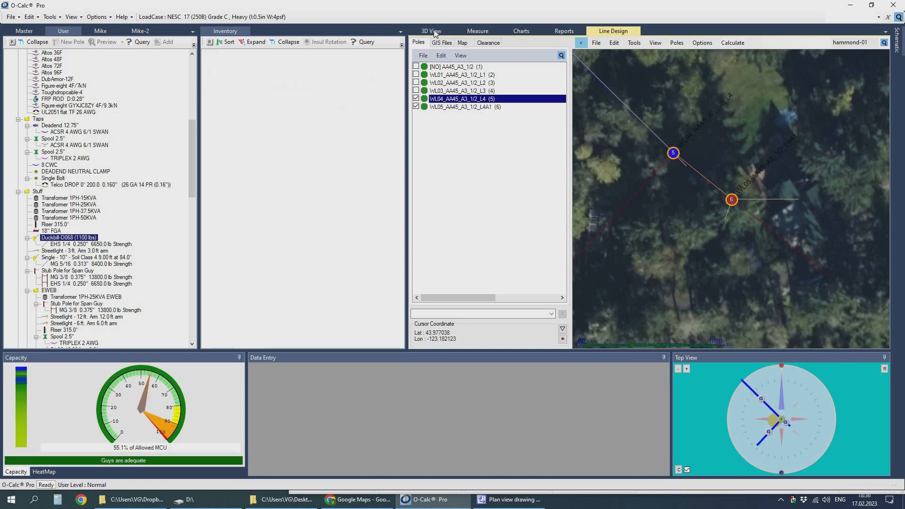
left_click(461, 107)
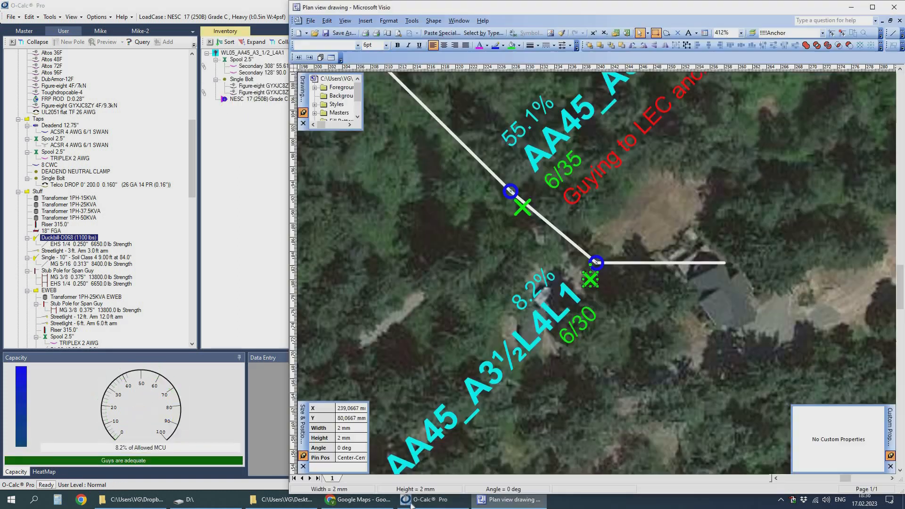
left_click(426, 499)
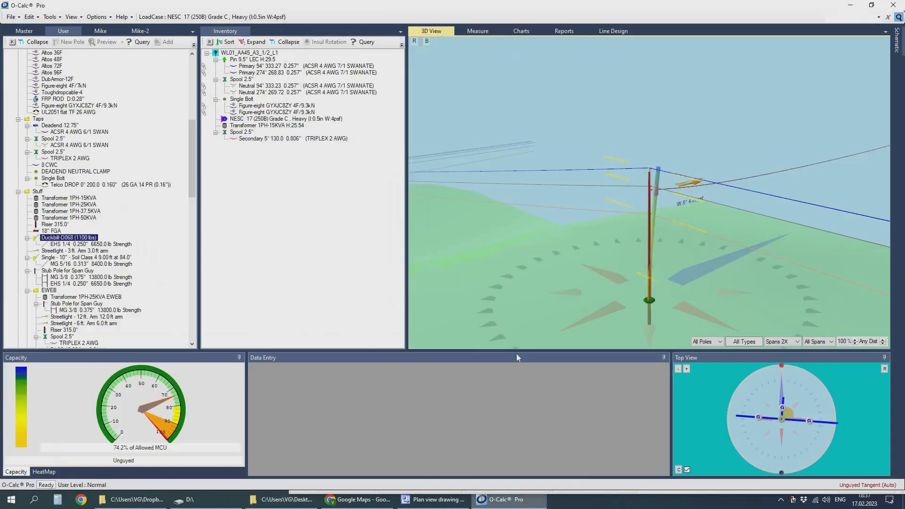
Move Plan view drawing.pdf into Pole ocalcs 703 Hammond, replacing the older file.
left_click(612, 30)
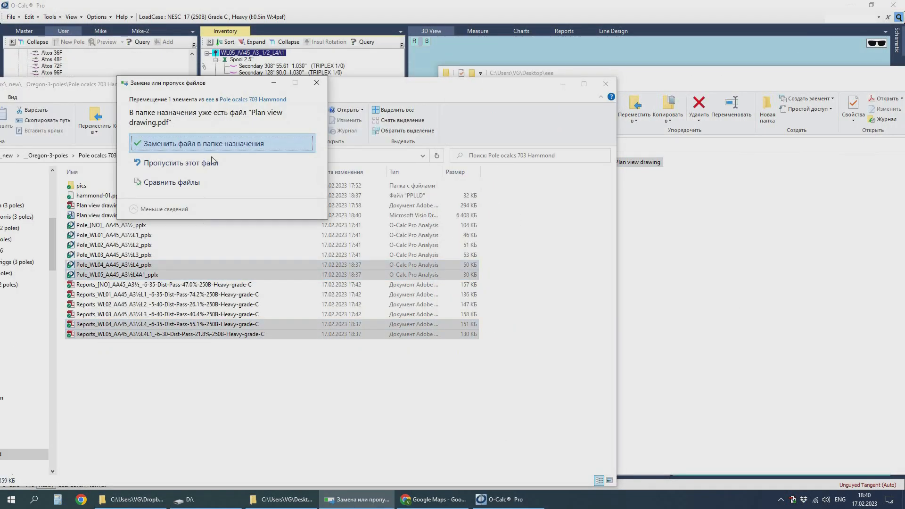
left_click(200, 143)
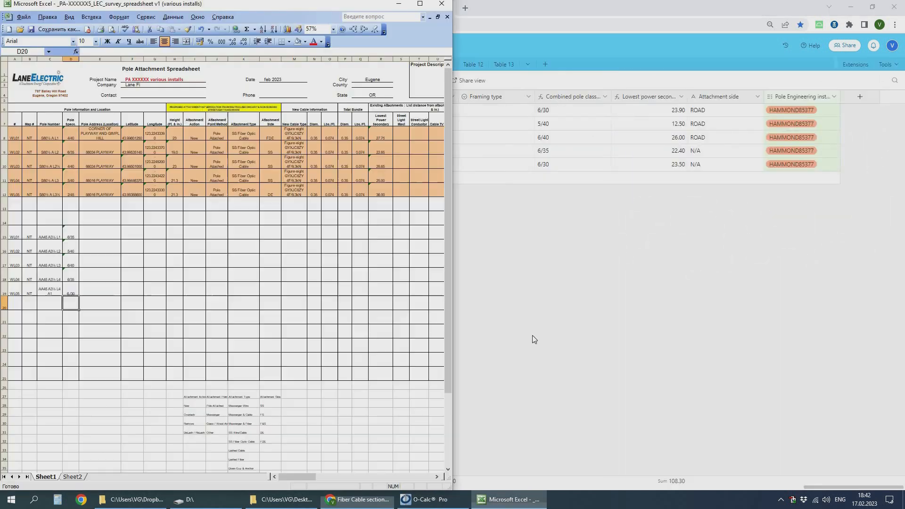
Paste Airtable latitudes, longitudes and the Peaceful Valley address into spreadsheet rows 15–19.
left_click(361, 503)
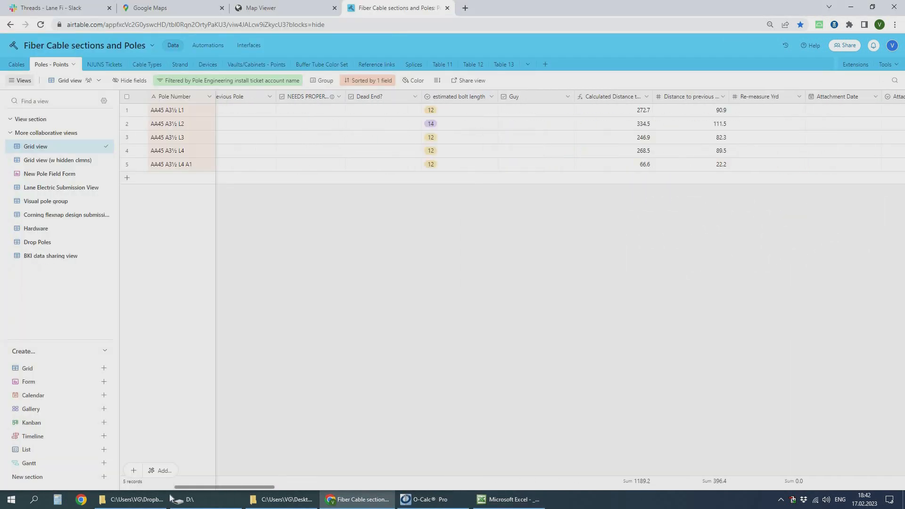
scroll("right", 3)
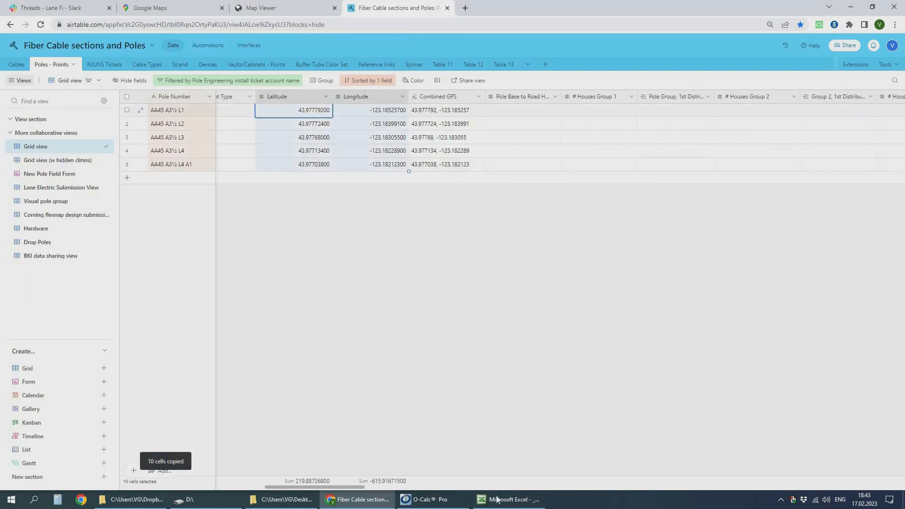
left_click(509, 499)
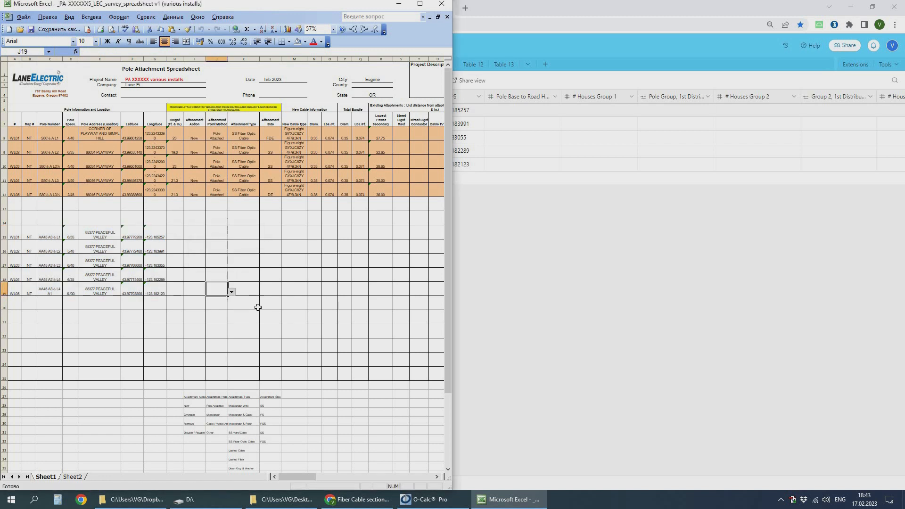
left_click(429, 499)
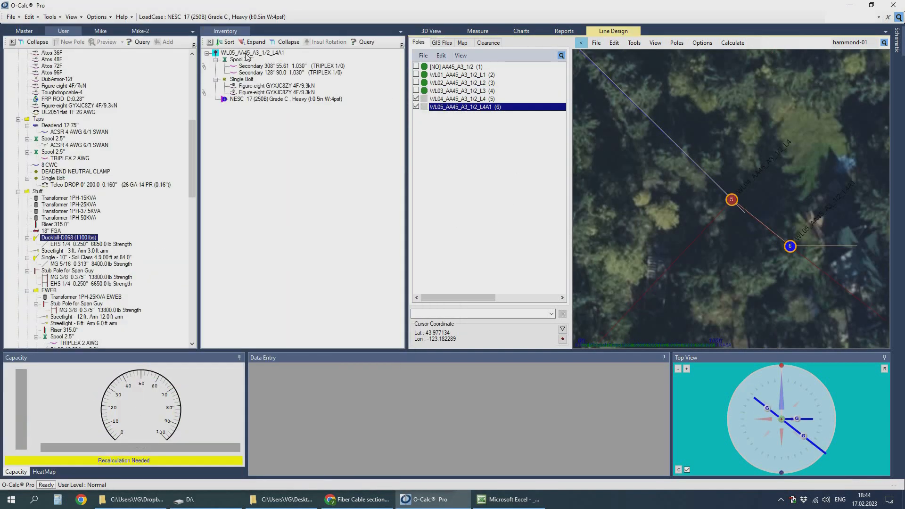
Review pole WL04 and its Airtable attributes, then view WL02 in 3D.
left_click(506, 499)
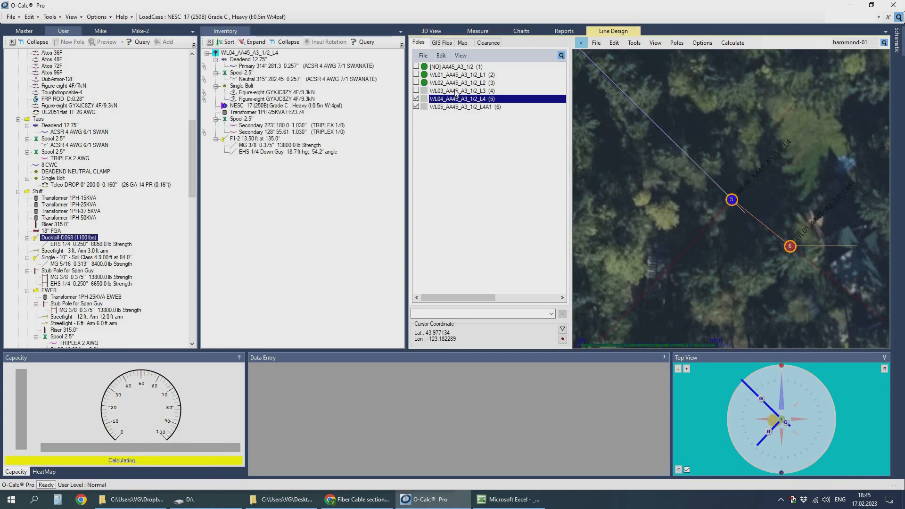
left_click(505, 499)
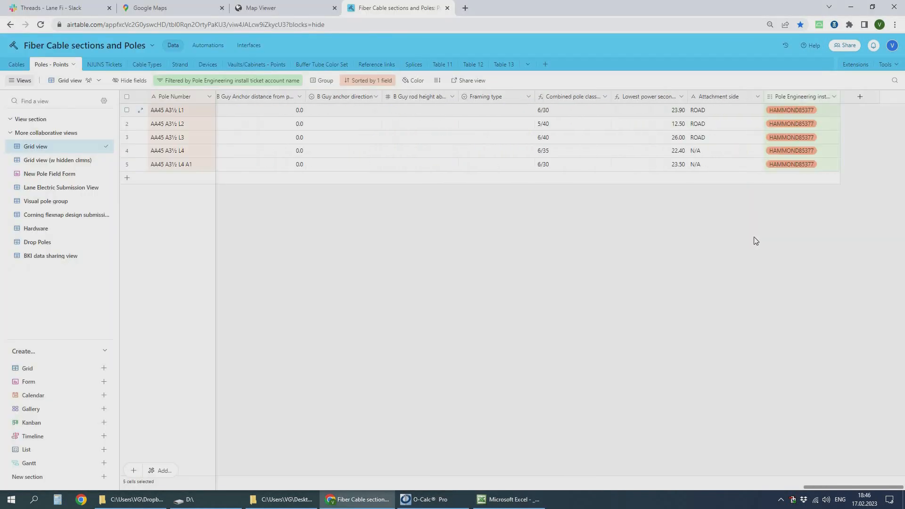
left_click(430, 504)
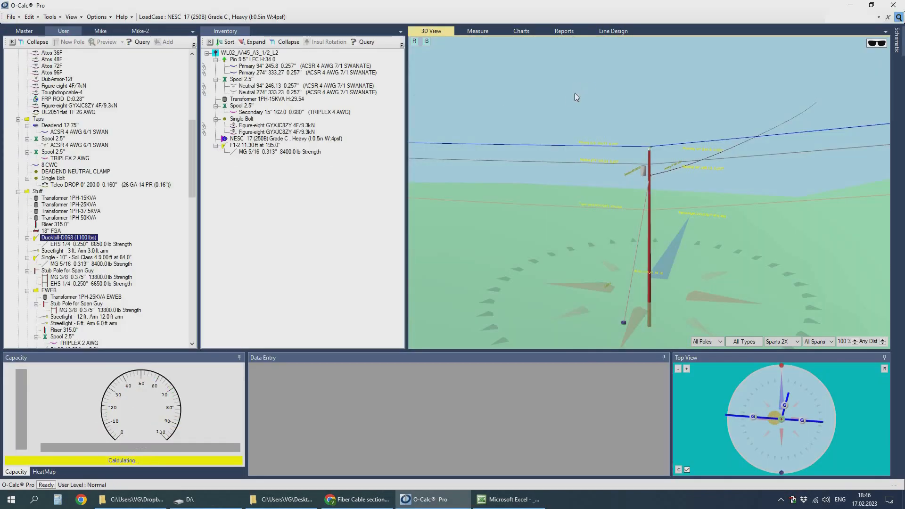
left_click(507, 499)
type("55.")
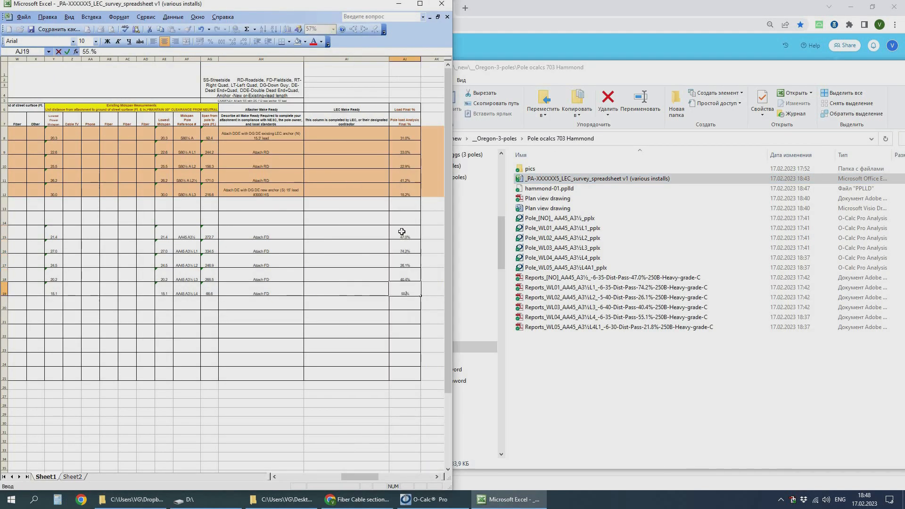
Note 'Attach FD with GD FD existing LEC anchor (N)' in AH17, checking WL04 and WL05 anchors.
left_click(260, 236)
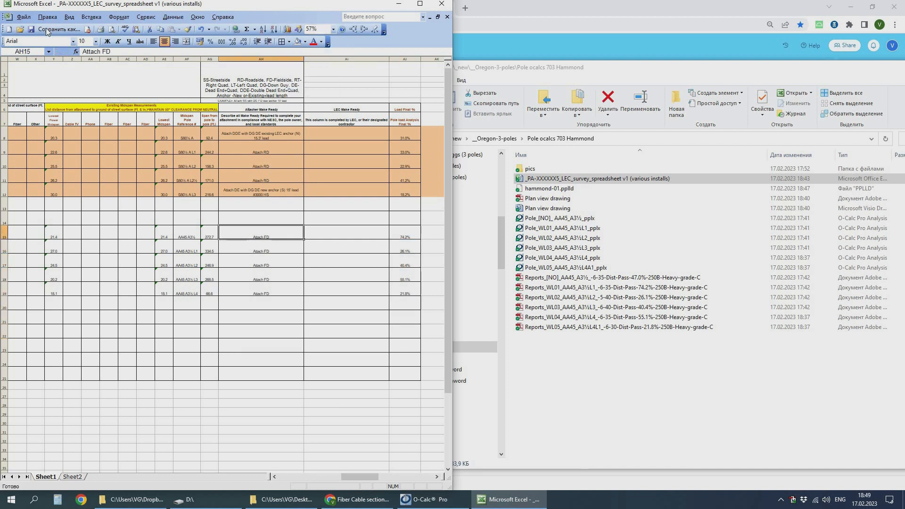
left_click(428, 499)
type(" with GD FD existing LEC anchor (N)")
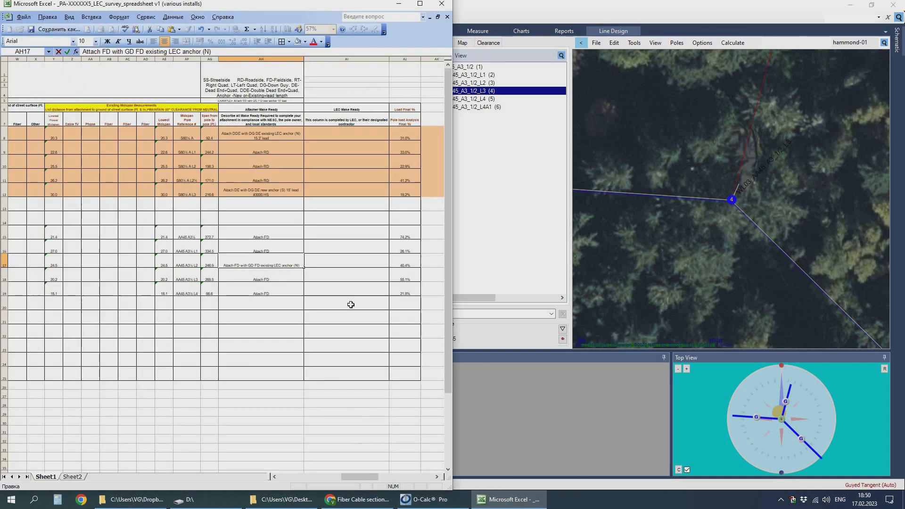
left_click(429, 499)
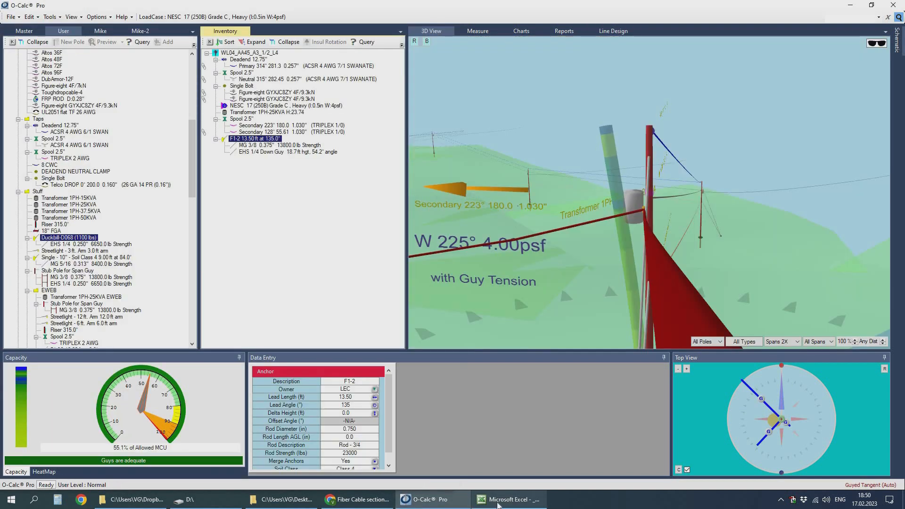
left_click(612, 30)
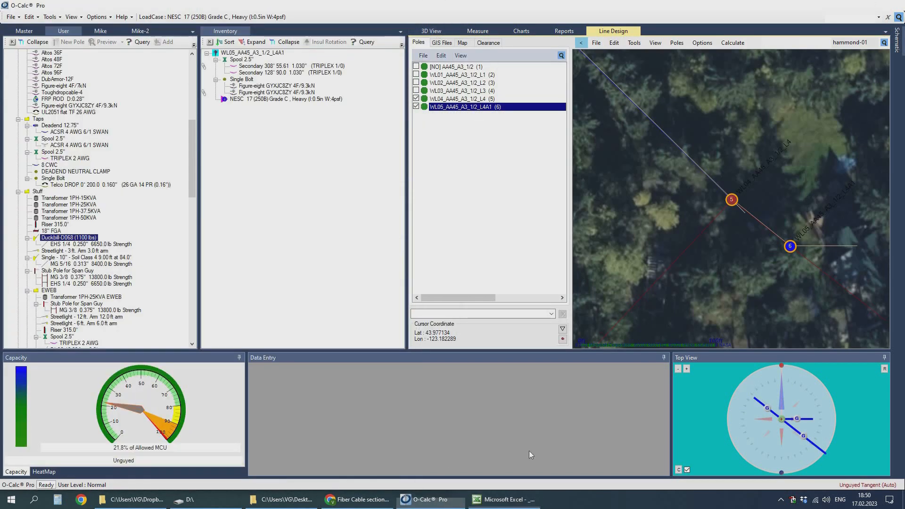
left_click(429, 499)
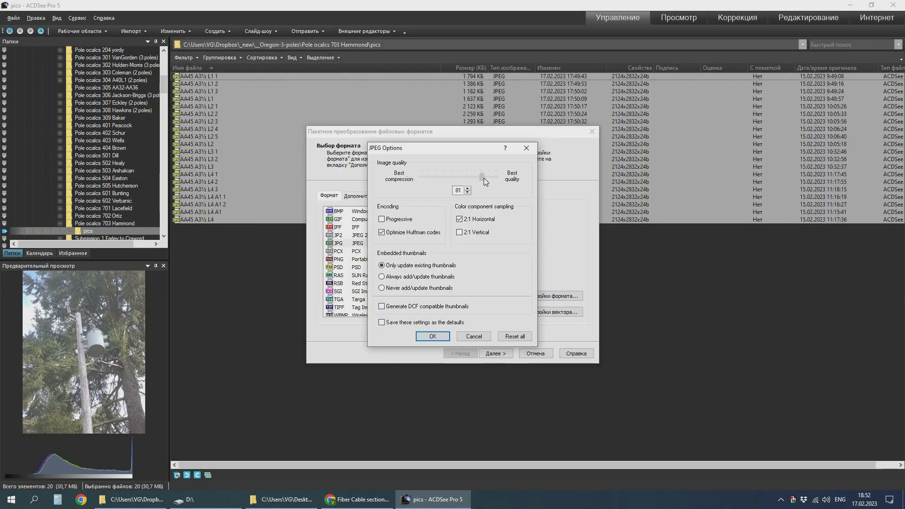
Start batch converting the 20 field photos to JPEG at quality 81.
left_click(432, 336)
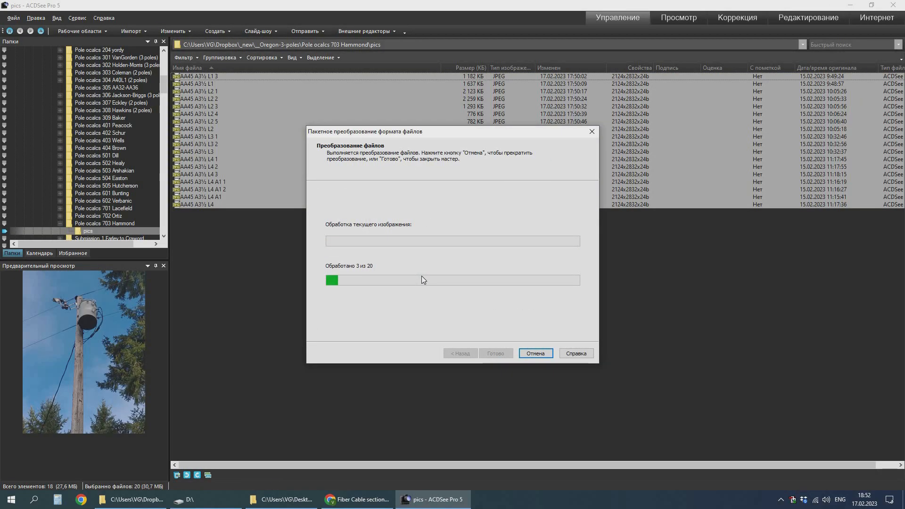